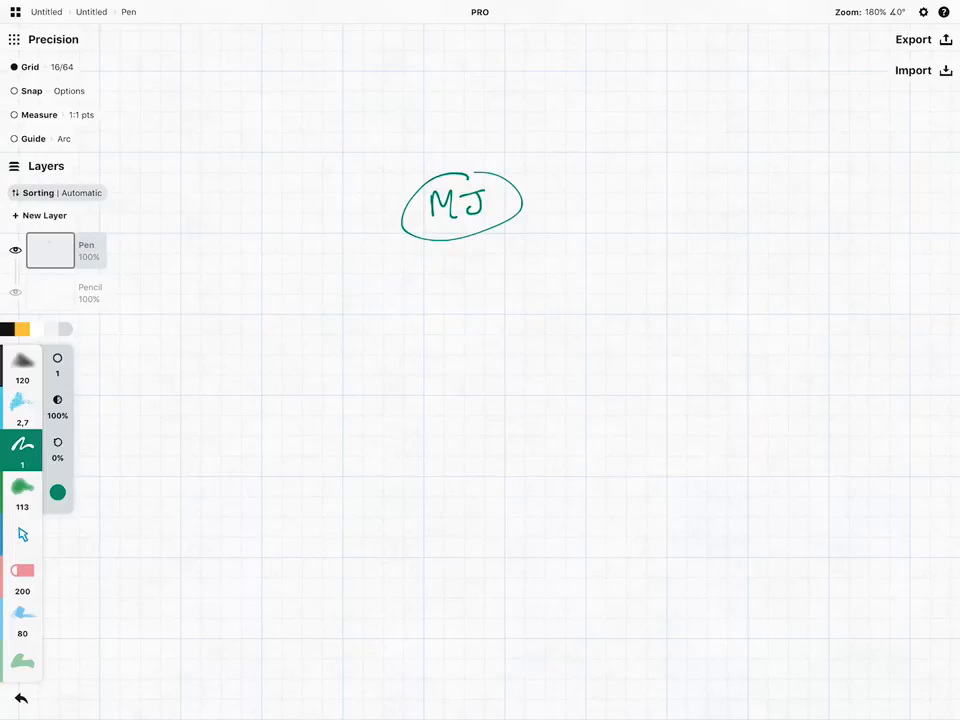
# Handwrite 'Blackstone $35 Billion' below the circled MJ and double-underline '$35 Billion'
pyautogui.moveTo(355, 285); pyautogui.dragTo(410, 285)
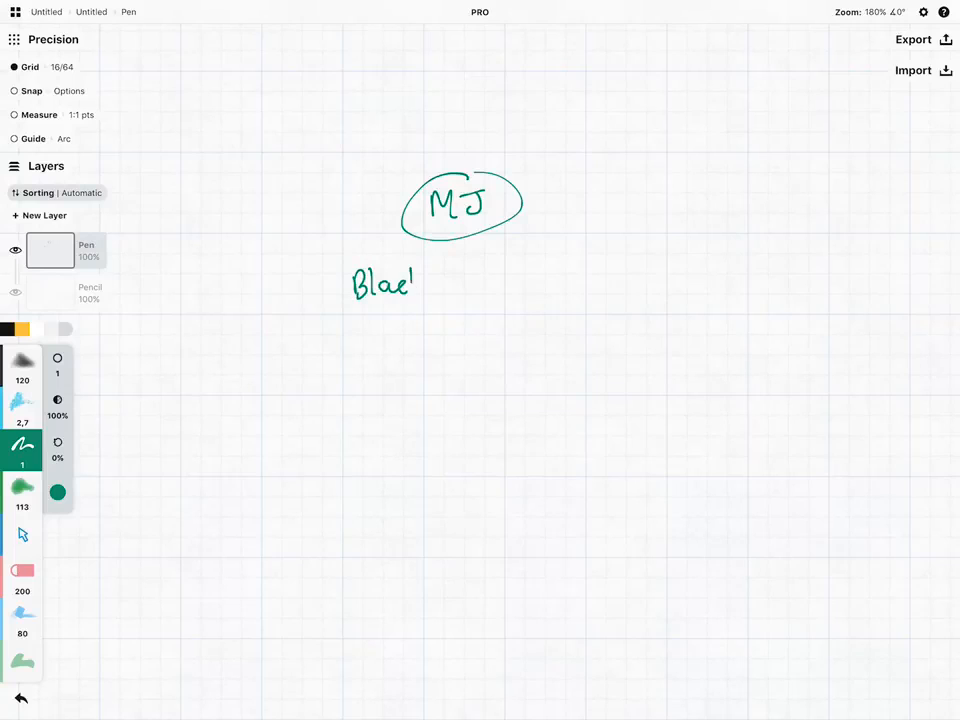
pyautogui.moveTo(410, 283); pyautogui.dragTo(490, 283)
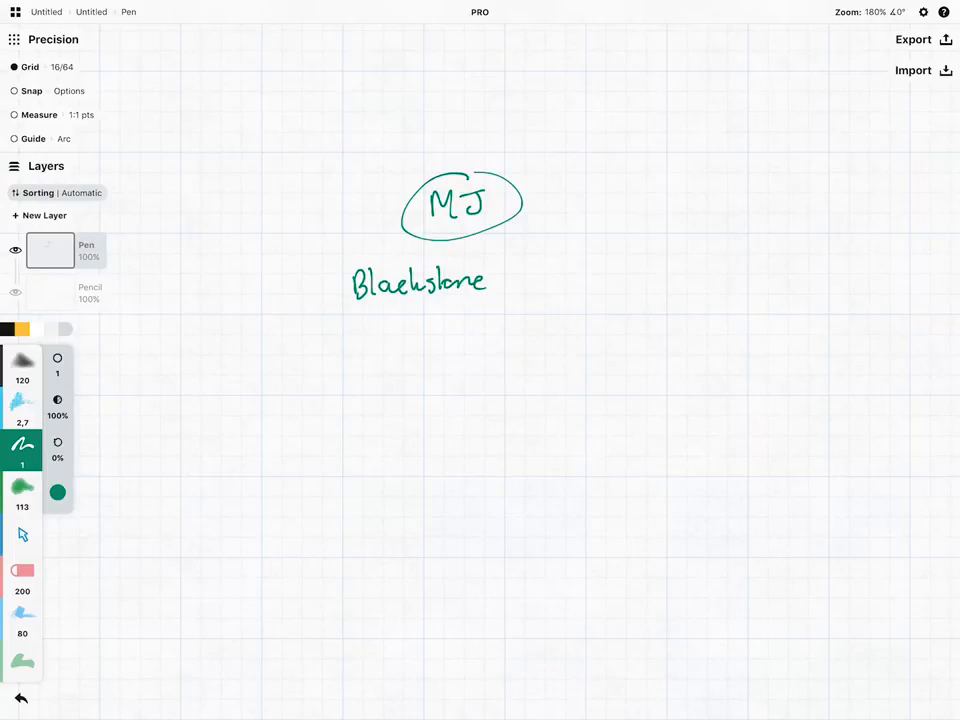
pyautogui.moveTo(535, 255); pyautogui.dragTo(545, 290)
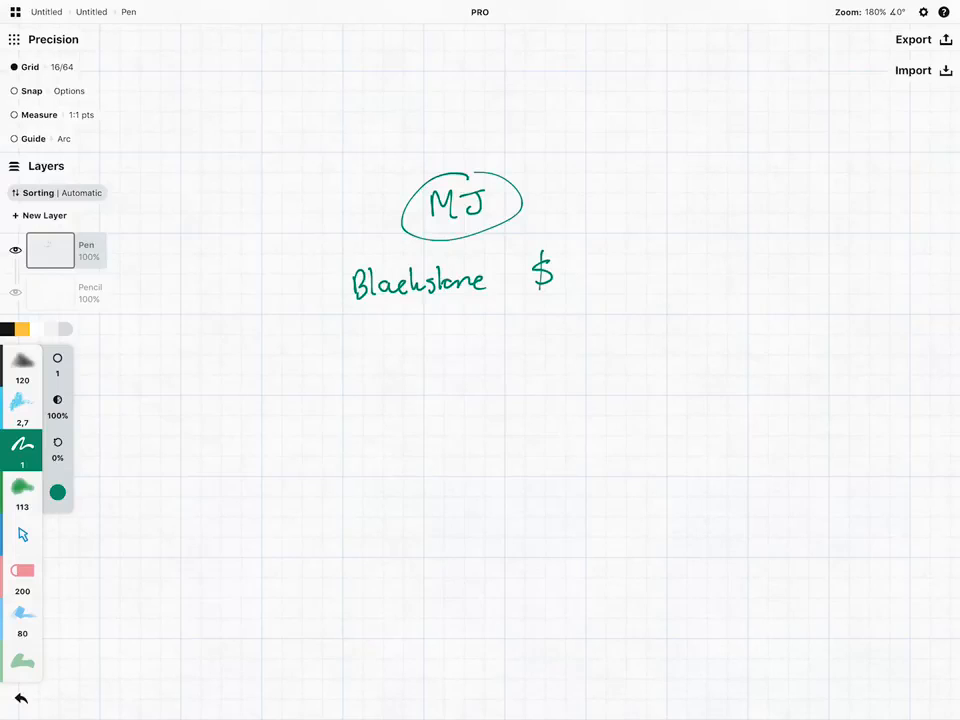
pyautogui.moveTo(560, 270); pyautogui.dragTo(595, 275)
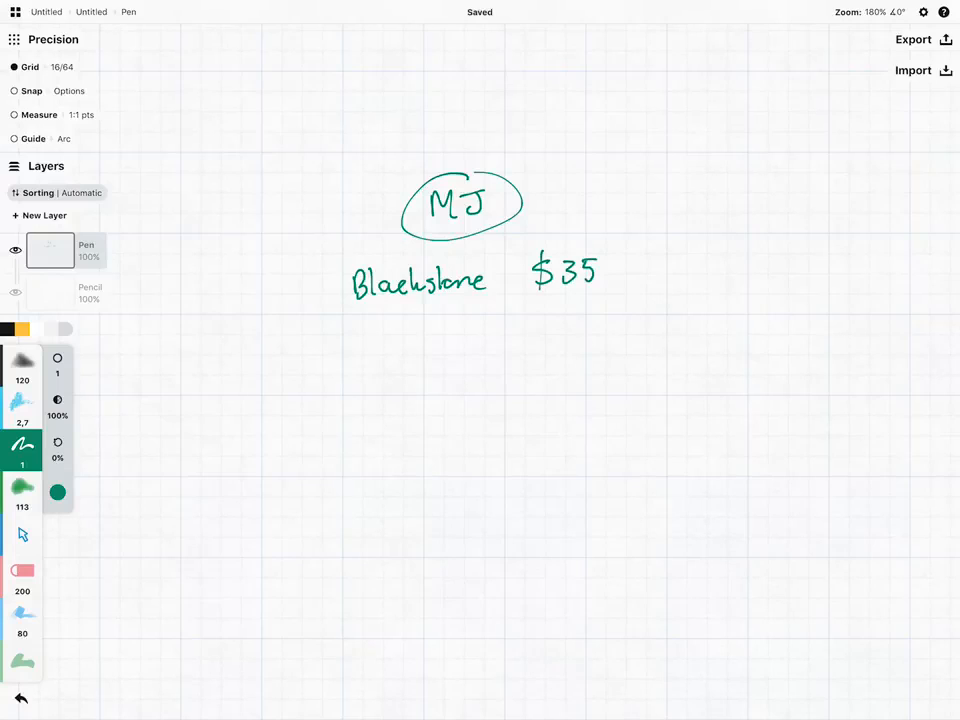
pyautogui.moveTo(615, 265); pyautogui.dragTo(685, 270)
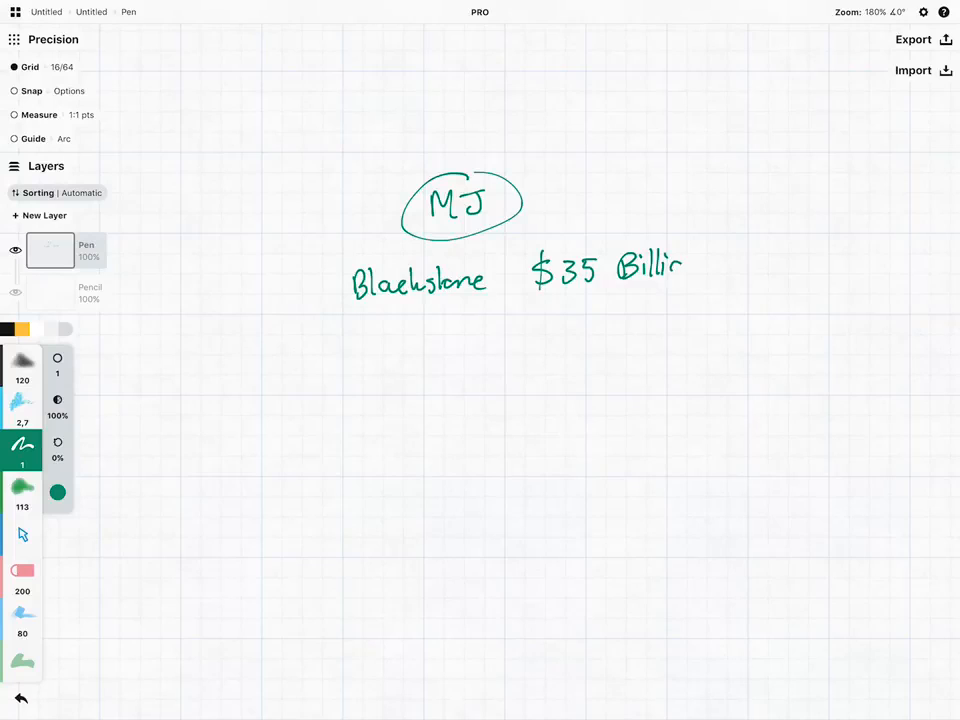
pyautogui.moveTo(685, 270); pyautogui.dragTo(725, 270)
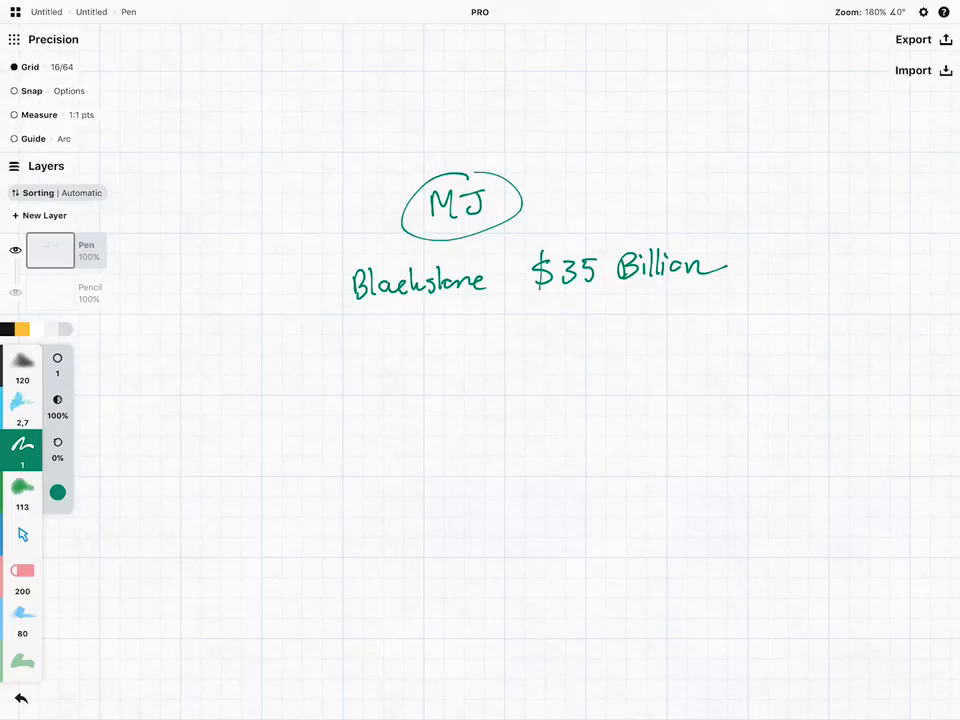
pyautogui.moveTo(535, 294); pyautogui.dragTo(735, 298)
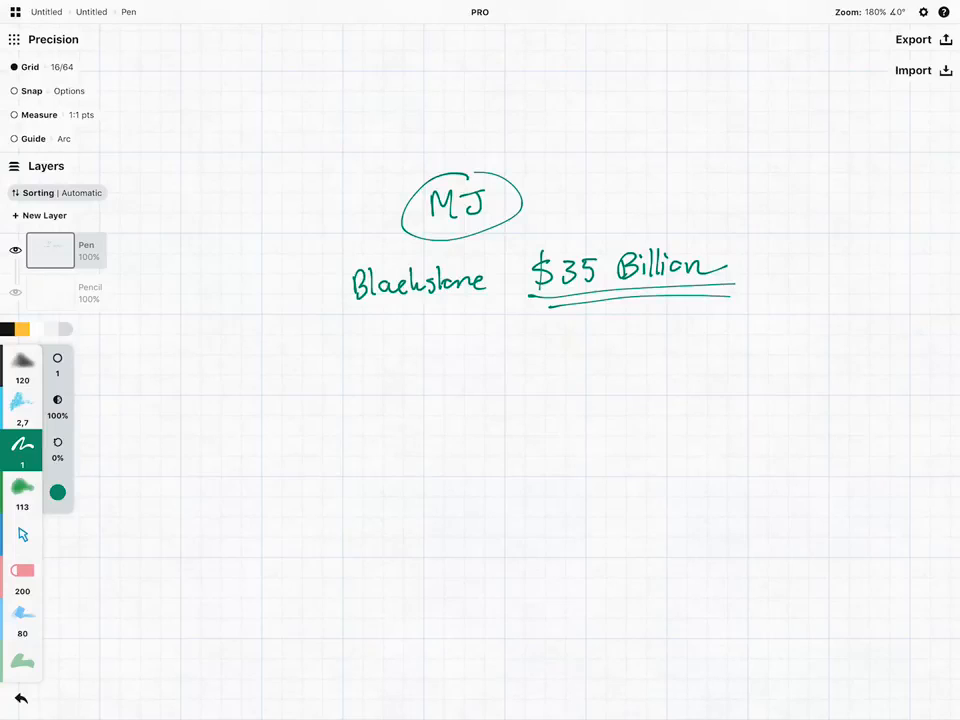
# Handwrite 'CDS manipulating market' and an underlined 'Disclaimer' on the lines below
pyautogui.moveTo(355, 350); pyautogui.dragTo(395, 345)
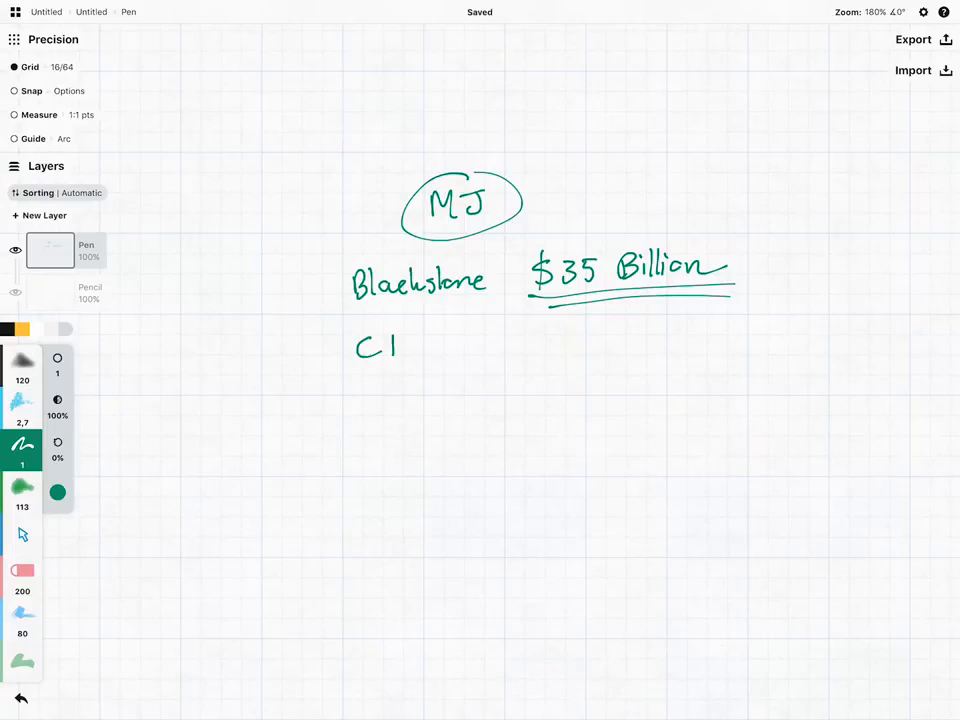
pyautogui.moveTo(390, 345); pyautogui.dragTo(440, 345)
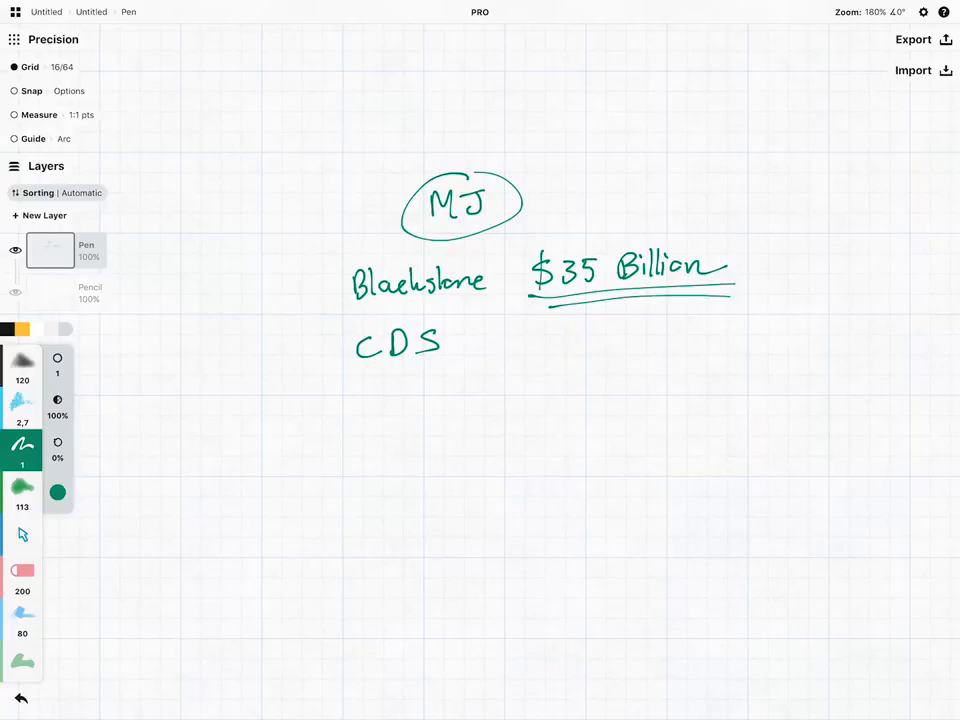
pyautogui.moveTo(498, 345); pyautogui.dragTo(568, 345)
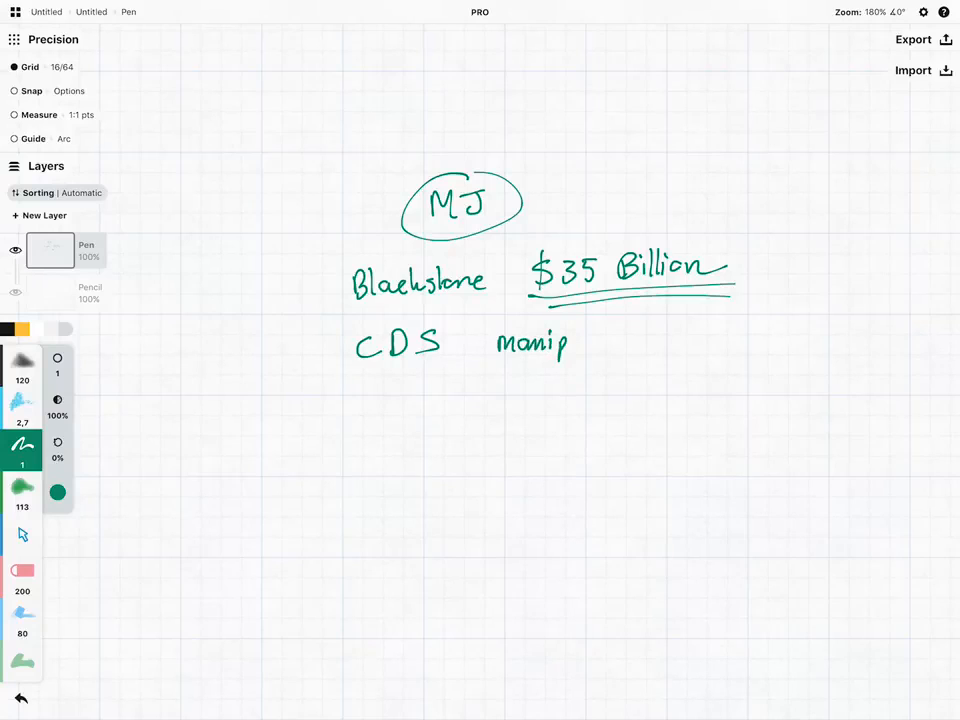
pyautogui.moveTo(570, 345); pyautogui.dragTo(680, 345)
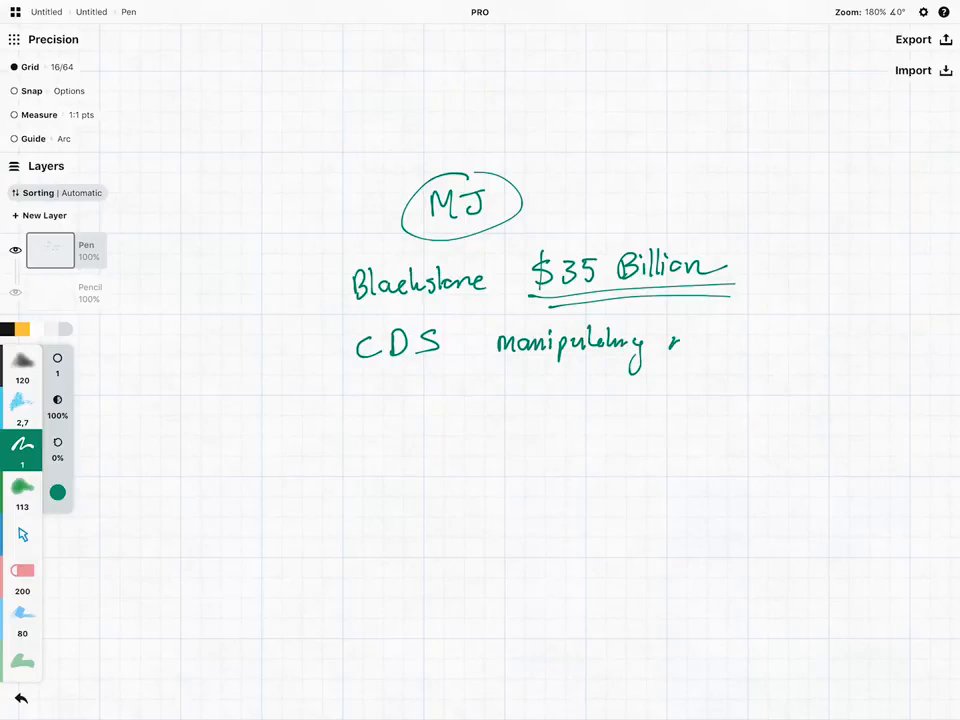
pyautogui.moveTo(665, 345); pyautogui.dragTo(760, 345)
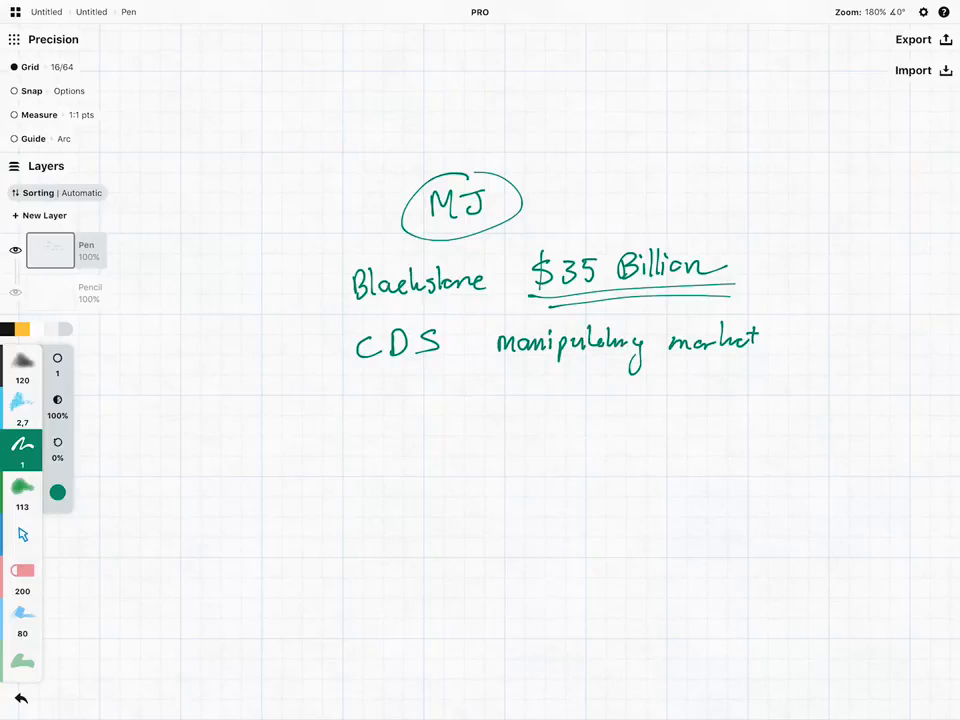
pyautogui.moveTo(345, 410); pyautogui.dragTo(408, 395)
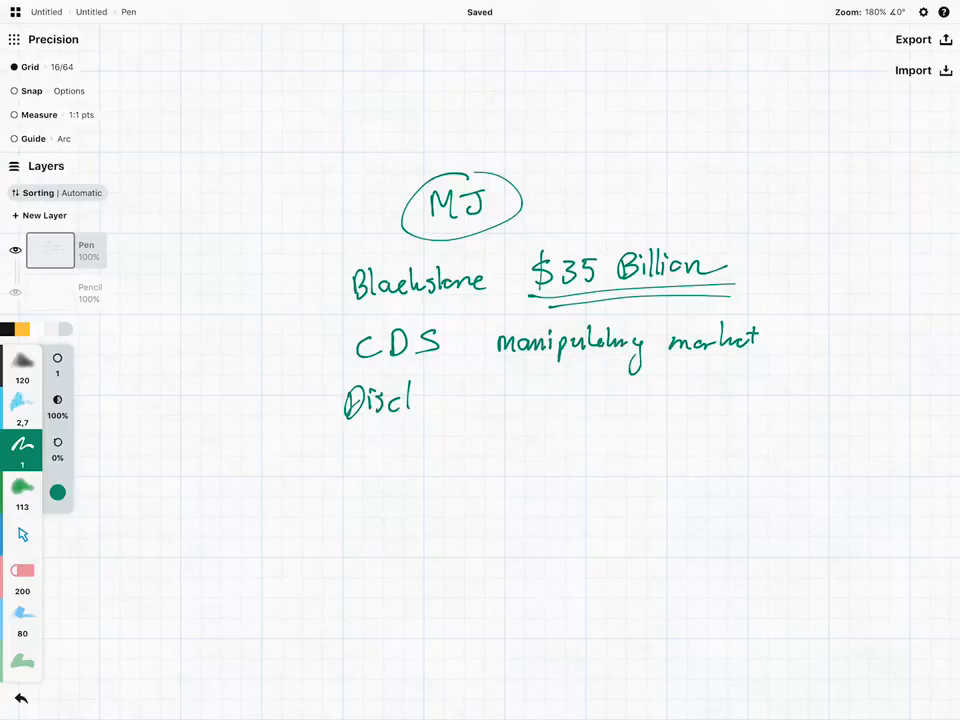
pyautogui.moveTo(408, 400); pyautogui.dragTo(505, 405)
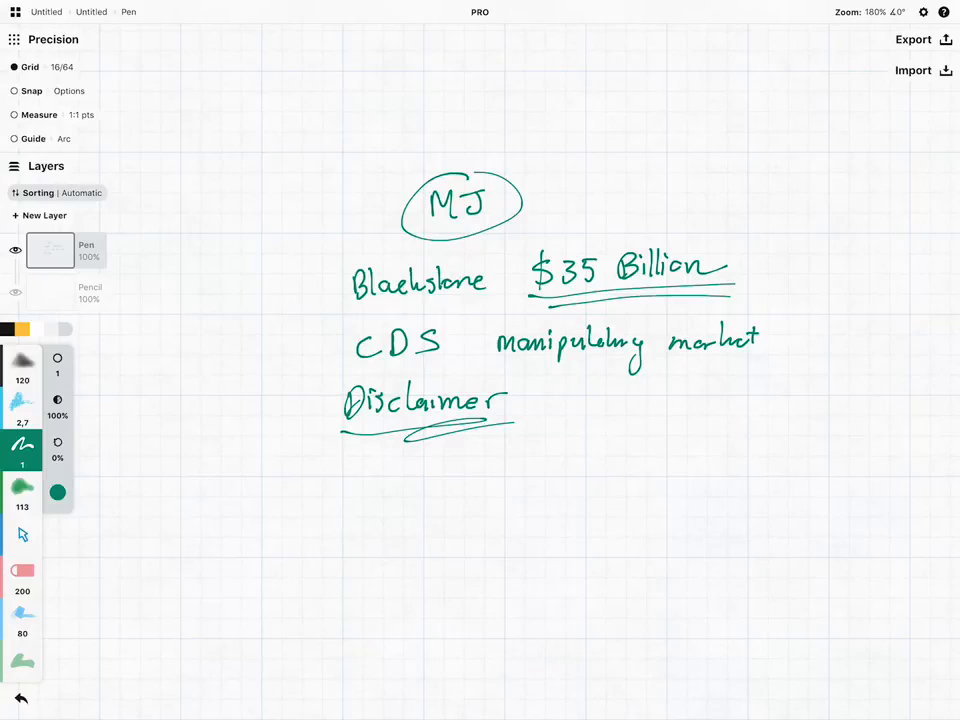
# Draw a hand-drawn rectangle enclosing the underlined word 'Disclaimer'
pyautogui.moveTo(325, 375); pyautogui.dragTo(530, 440)
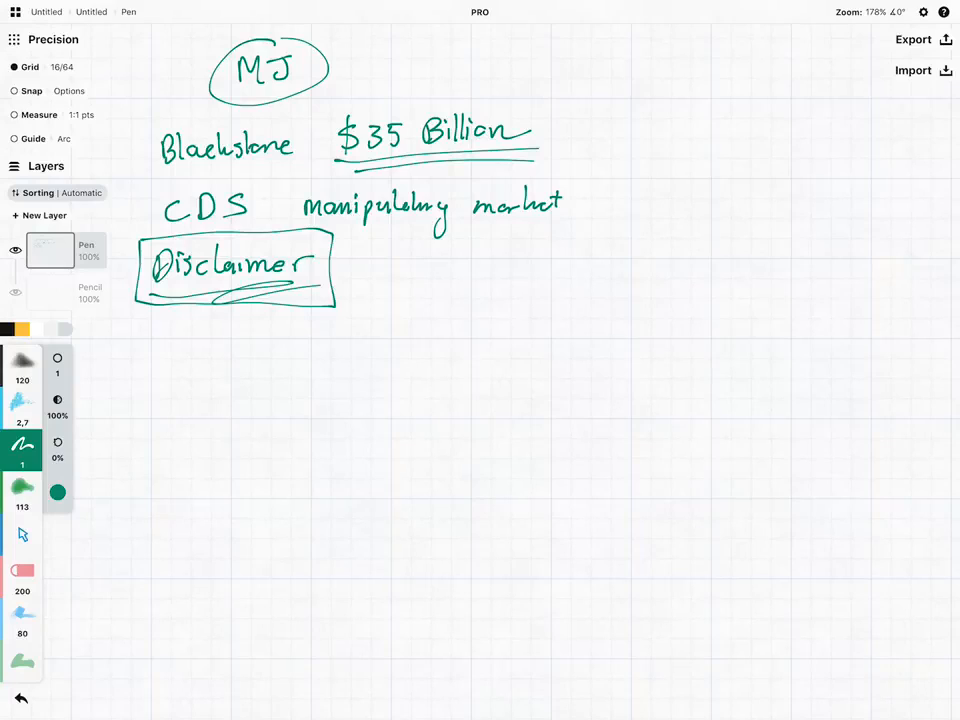
# Handwrite 'Credit Default Swap' below the boxed Disclaimer, underlined and bracketed
pyautogui.moveTo(390, 355); pyautogui.dragTo(405, 335)
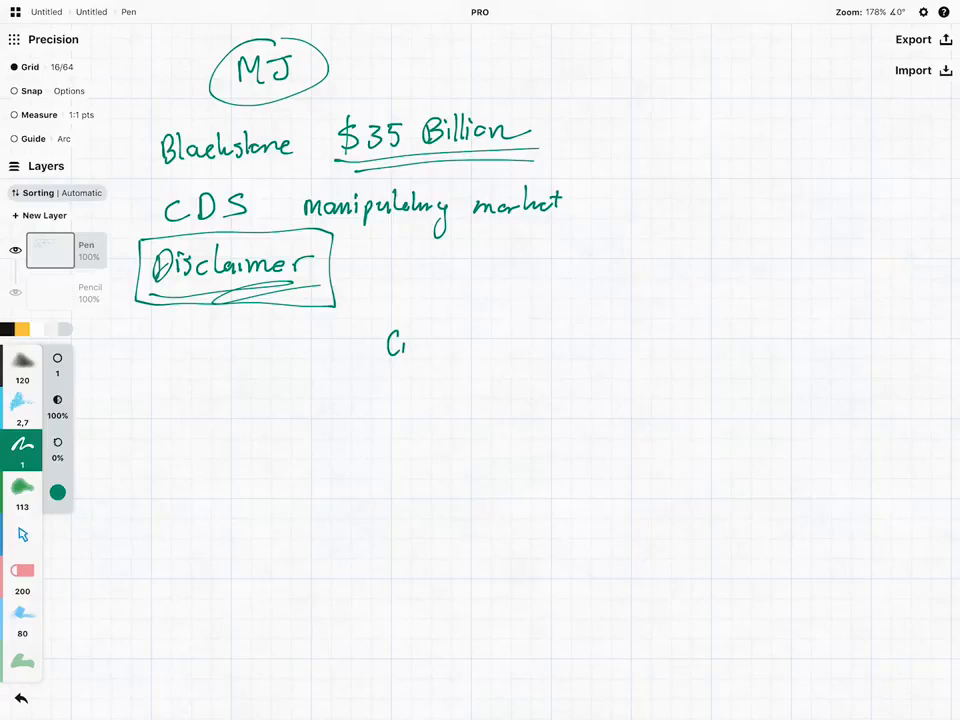
pyautogui.moveTo(405, 345); pyautogui.dragTo(495, 345)
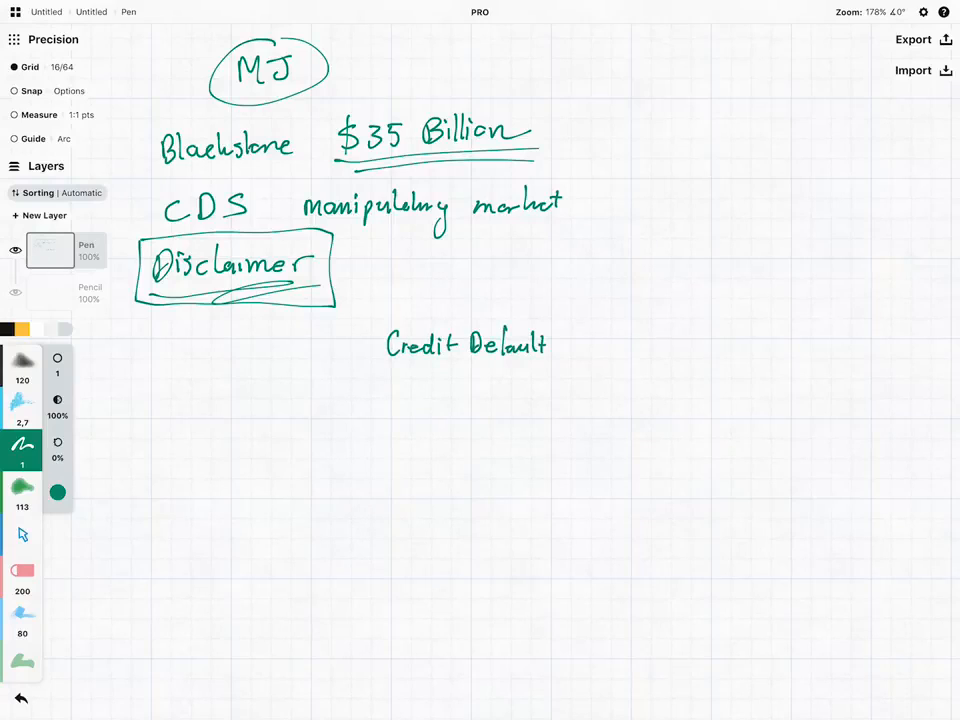
pyautogui.moveTo(560, 343); pyautogui.dragTo(630, 343)
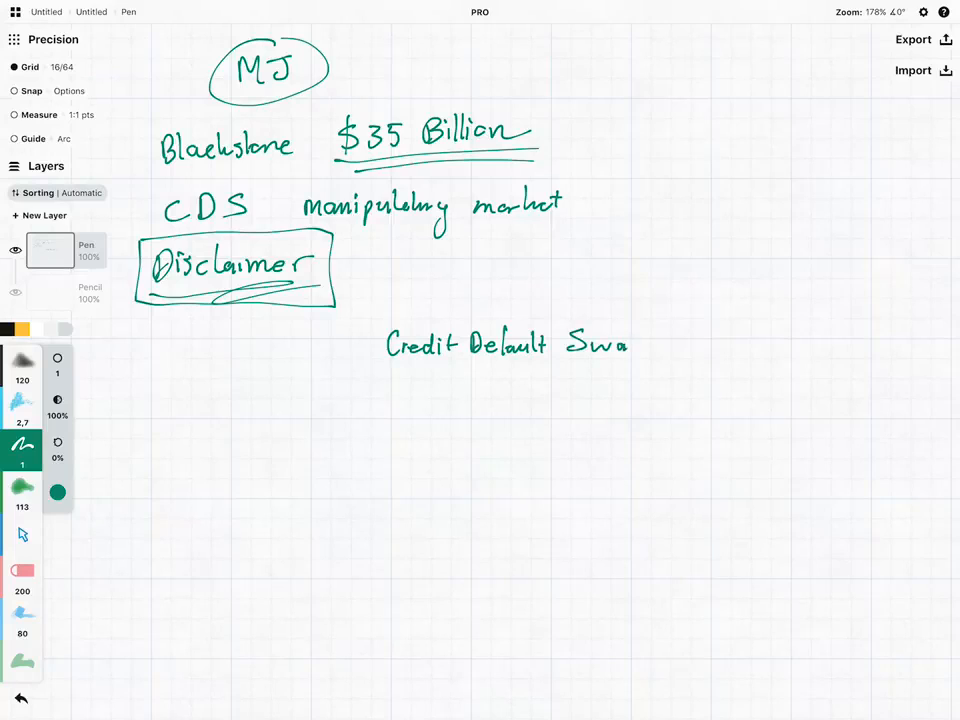
pyautogui.moveTo(625, 335); pyautogui.dragTo(655, 355)
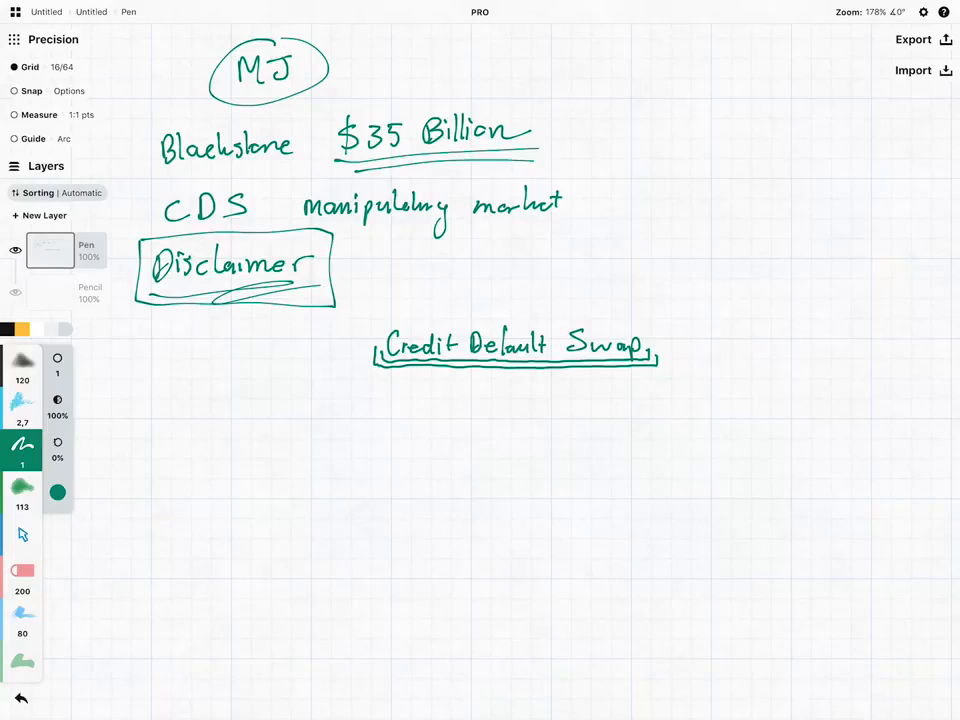
# Add arrow bullets 'Insurance' and 'Bypass Regulation' beneath the heading
pyautogui.moveTo(378, 380); pyautogui.dragTo(400, 405)
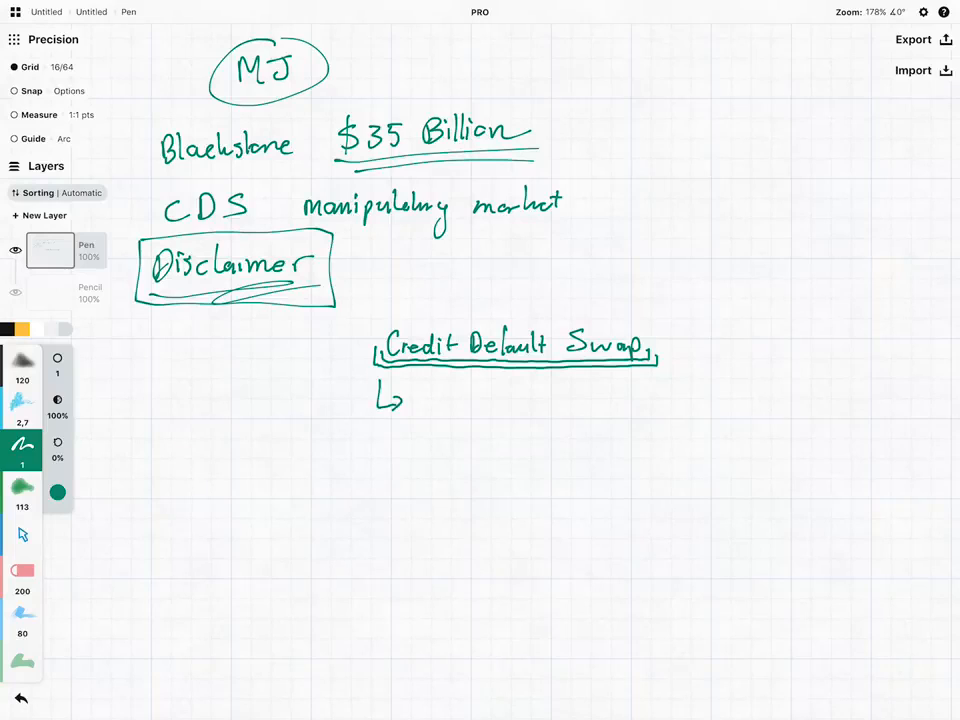
pyautogui.moveTo(410, 405); pyautogui.dragTo(460, 405)
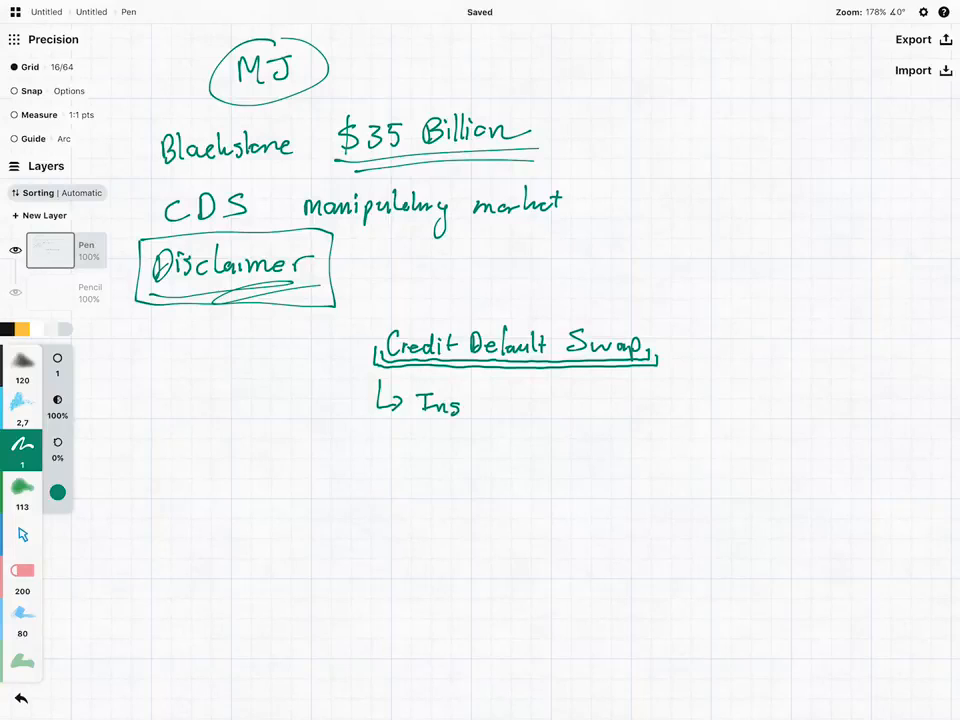
pyautogui.moveTo(462, 405); pyautogui.dragTo(547, 405)
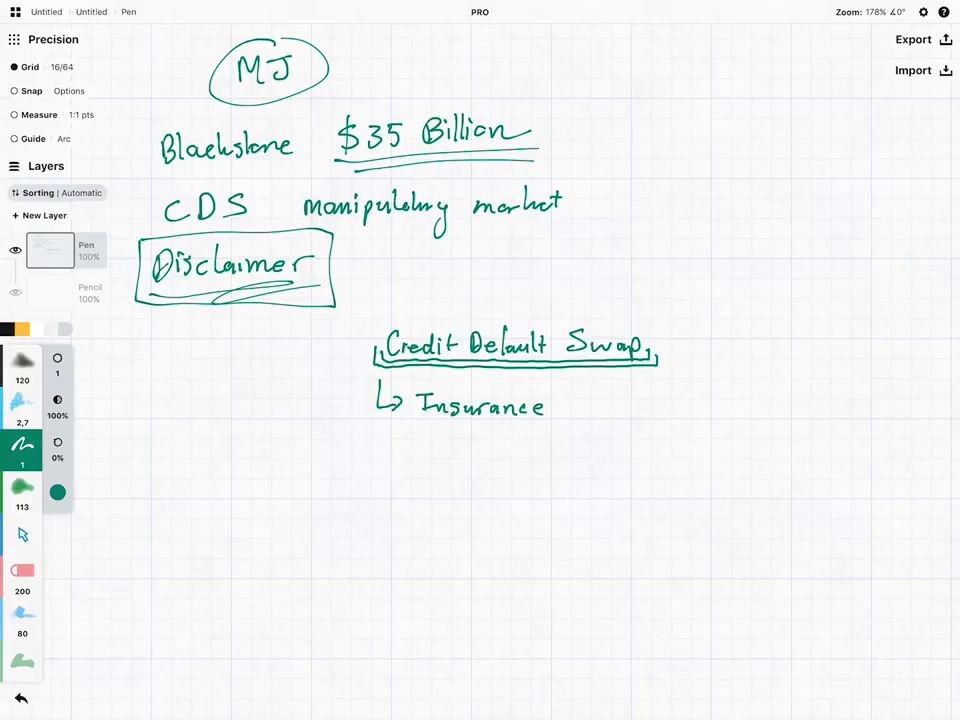
pyautogui.moveTo(378, 430); pyautogui.dragTo(400, 445)
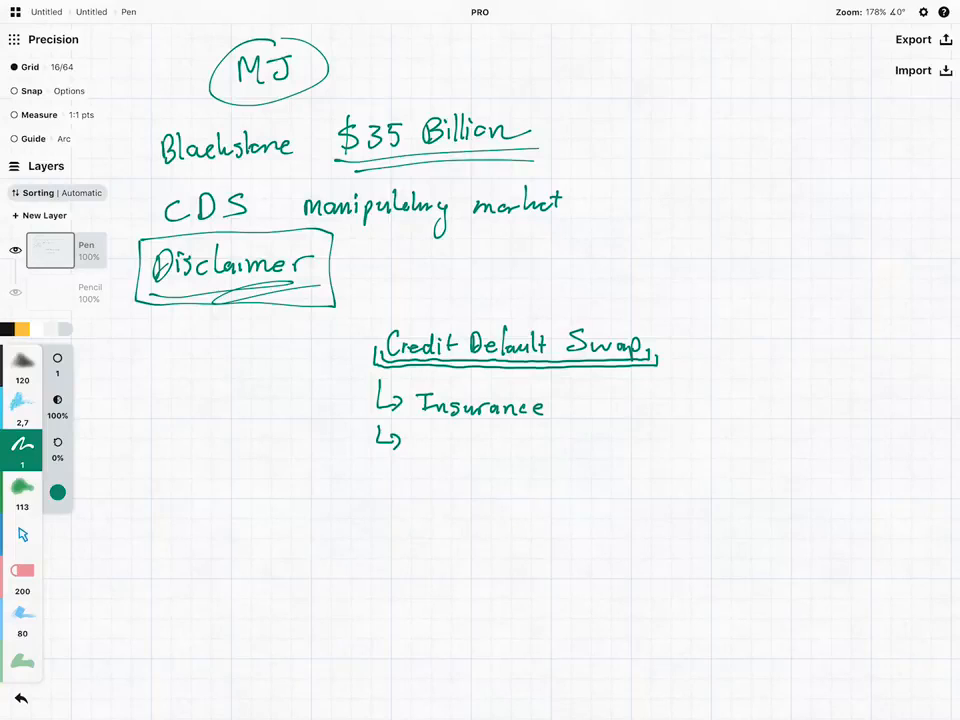
pyautogui.moveTo(410, 430); pyautogui.dragTo(460, 445)
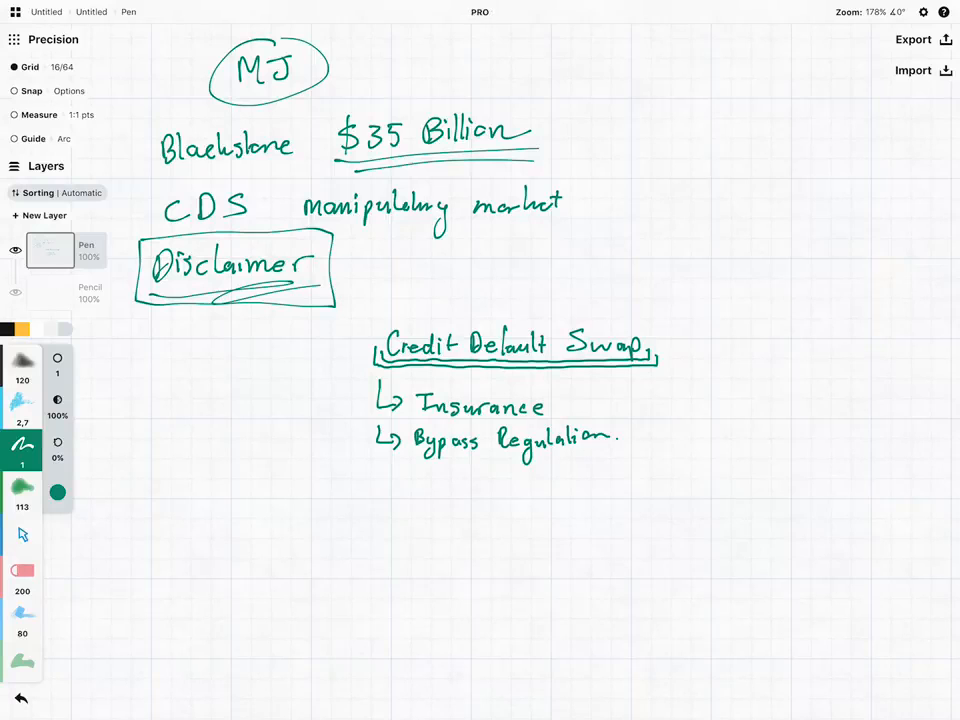
pyautogui.scroll(3)
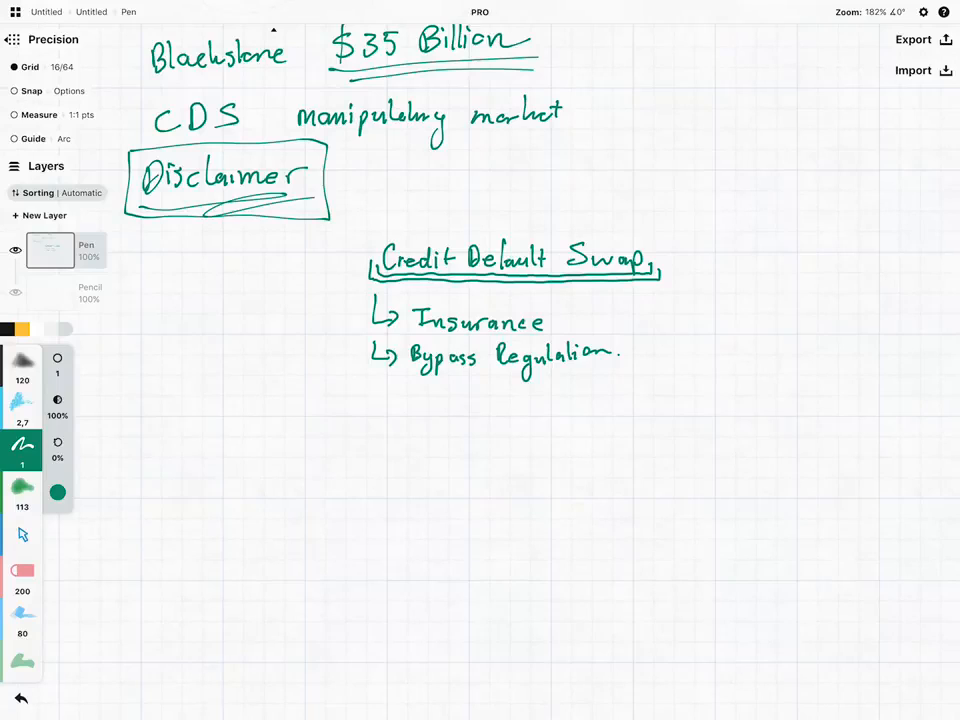
# Sketch stick figures A, B, C and D with arrows labelled 'loan' (A→B) and 'CDS' (C→D)
pyautogui.moveTo(330, 510); pyautogui.dragTo(330, 570)
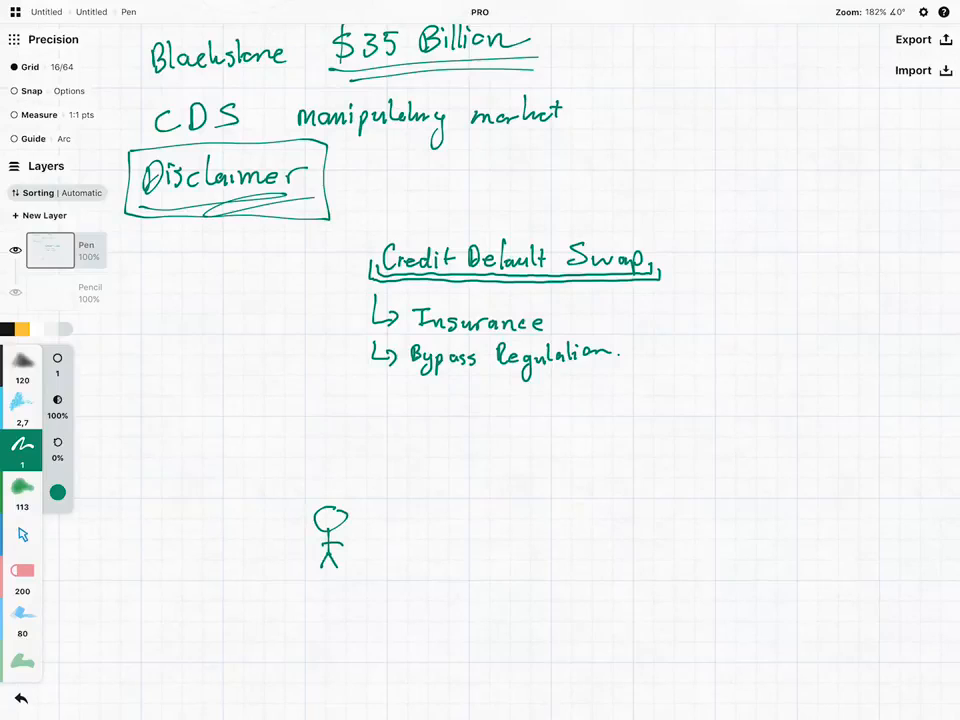
pyautogui.moveTo(378, 522); pyautogui.dragTo(523, 517)
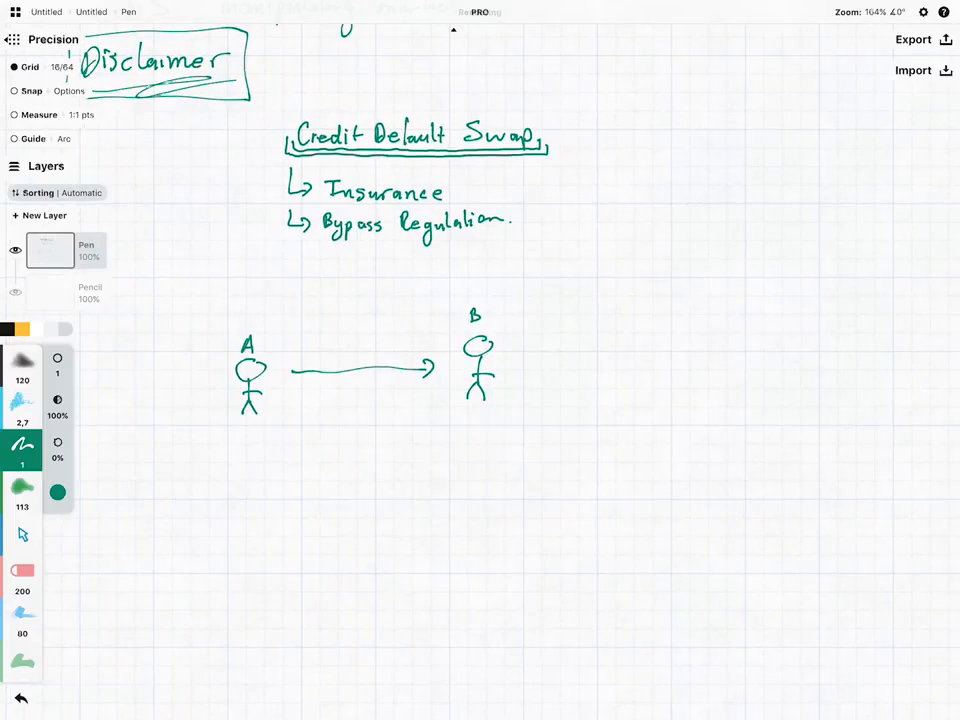
pyautogui.moveTo(477, 460); pyautogui.dragTo(477, 510)
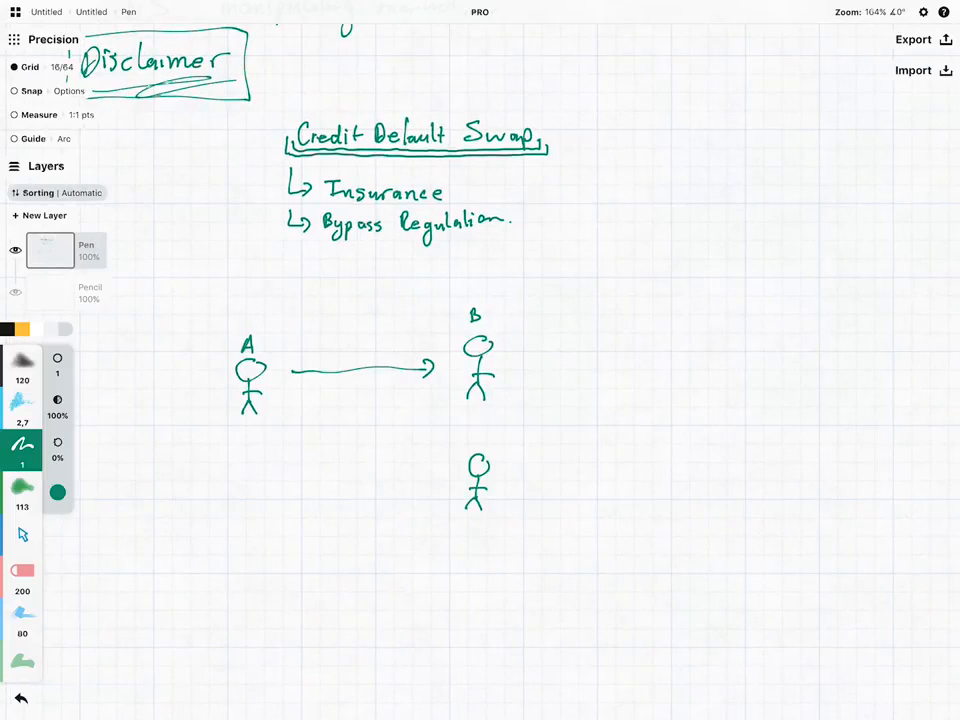
pyautogui.moveTo(450, 463); pyautogui.dragTo(305, 461)
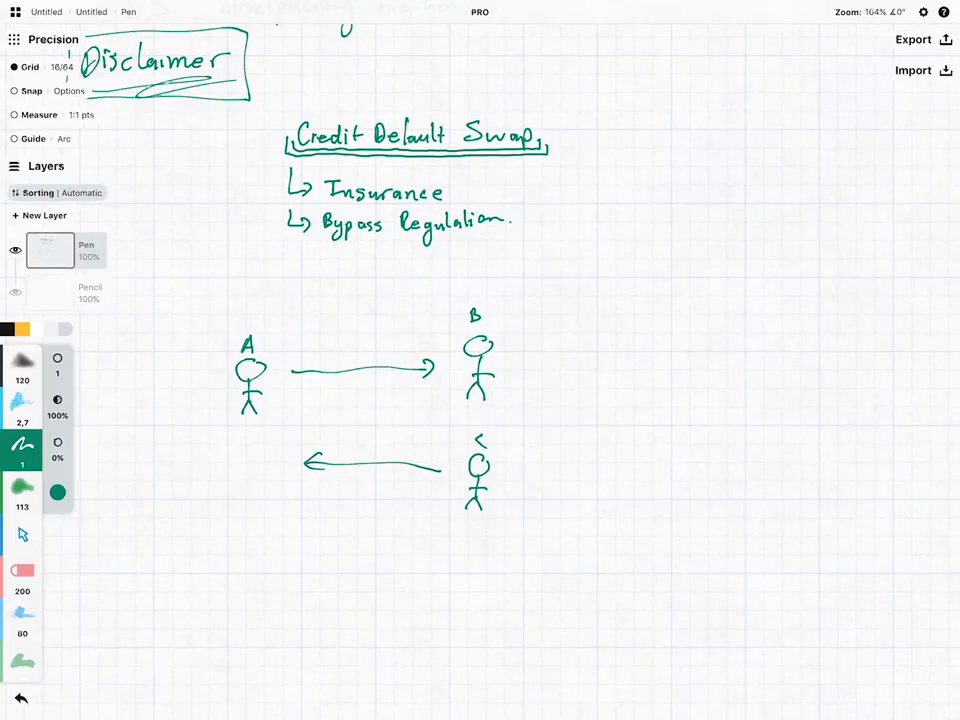
pyautogui.moveTo(250, 455); pyautogui.dragTo(250, 515)
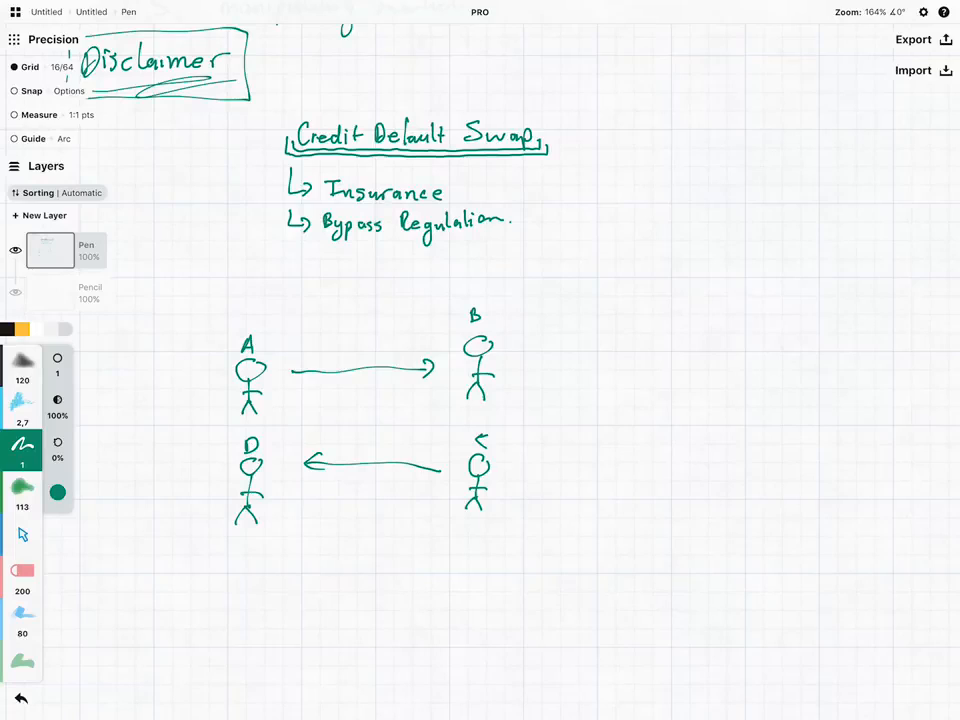
pyautogui.moveTo(335, 355); pyautogui.dragTo(390, 355)
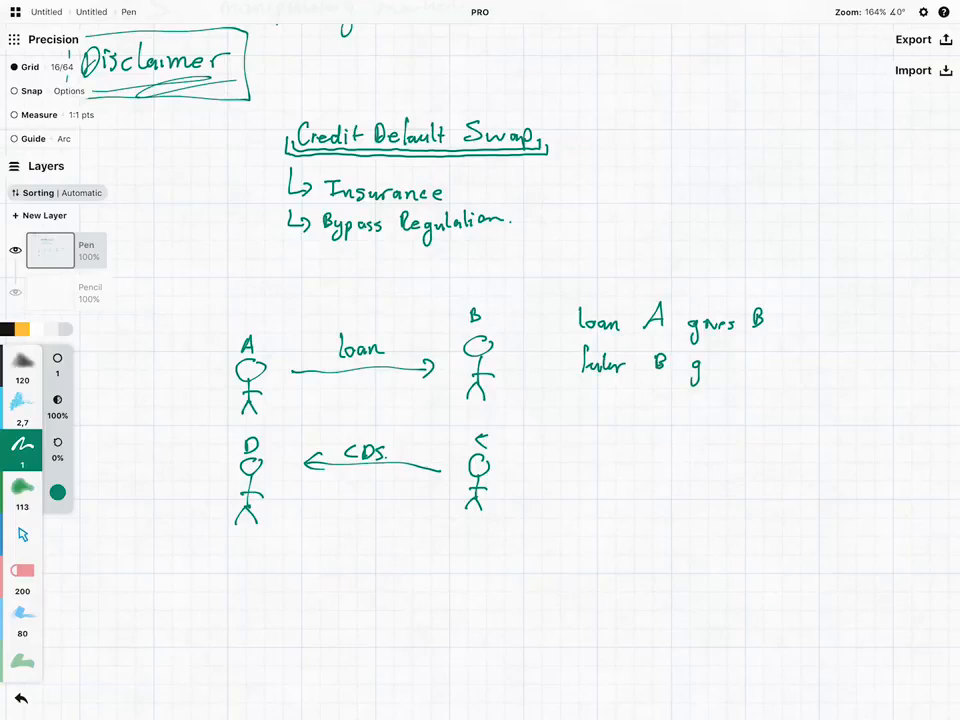
# Finish the braced notes: B gives back to A, and C will pay D if A doesn't pay B
pyautogui.moveTo(690, 362); pyautogui.dragTo(785, 362)
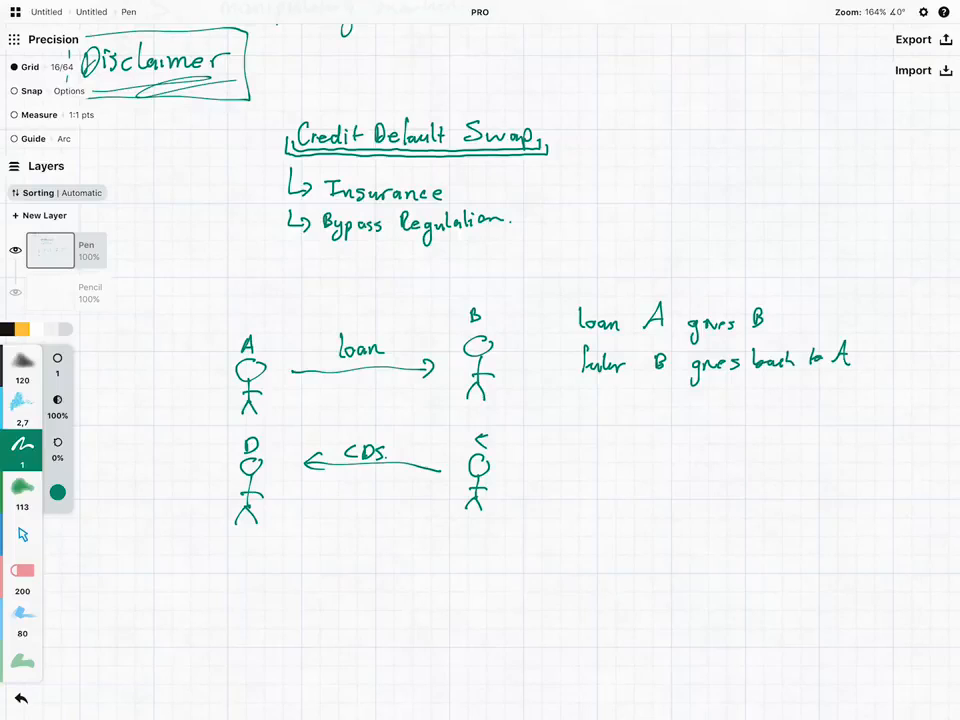
pyautogui.moveTo(568, 280); pyautogui.dragTo(565, 390)
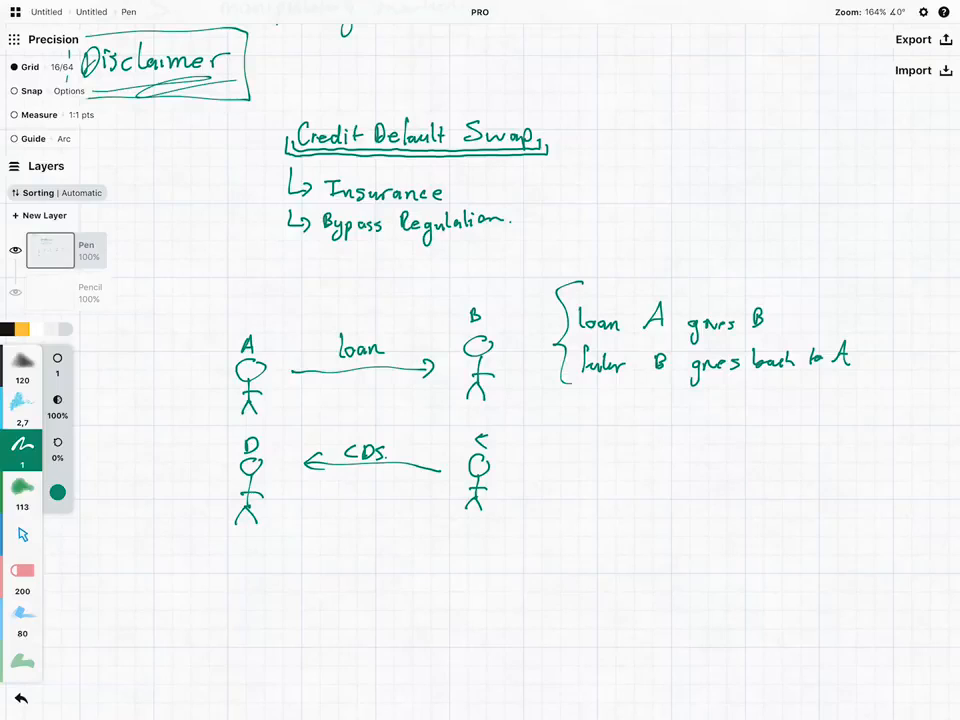
pyautogui.moveTo(585, 430); pyautogui.dragTo(578, 450)
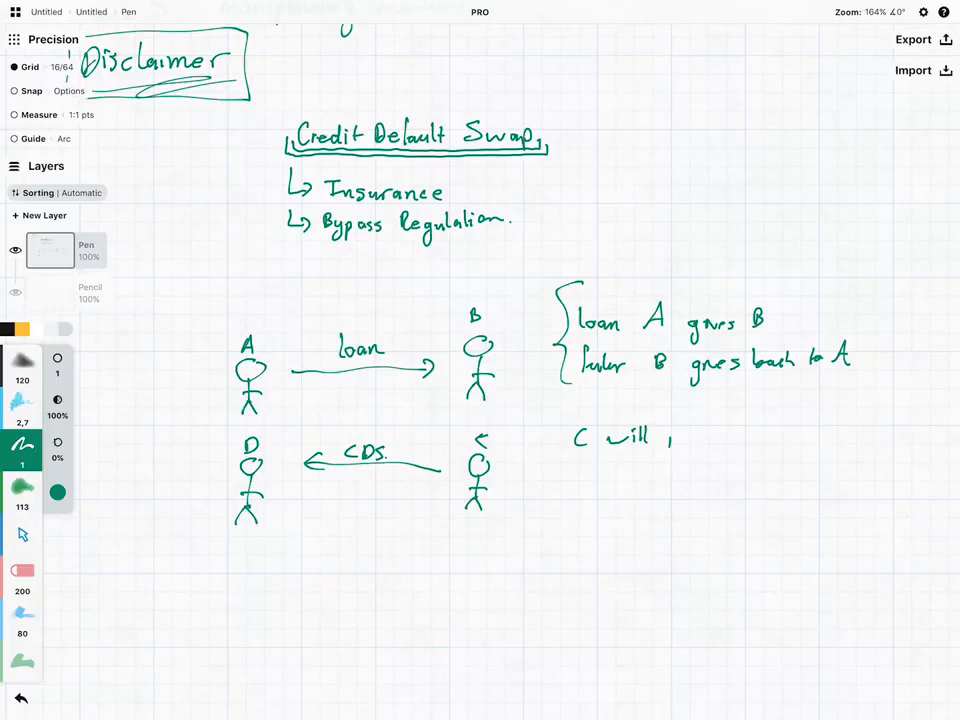
pyautogui.write('pay D')
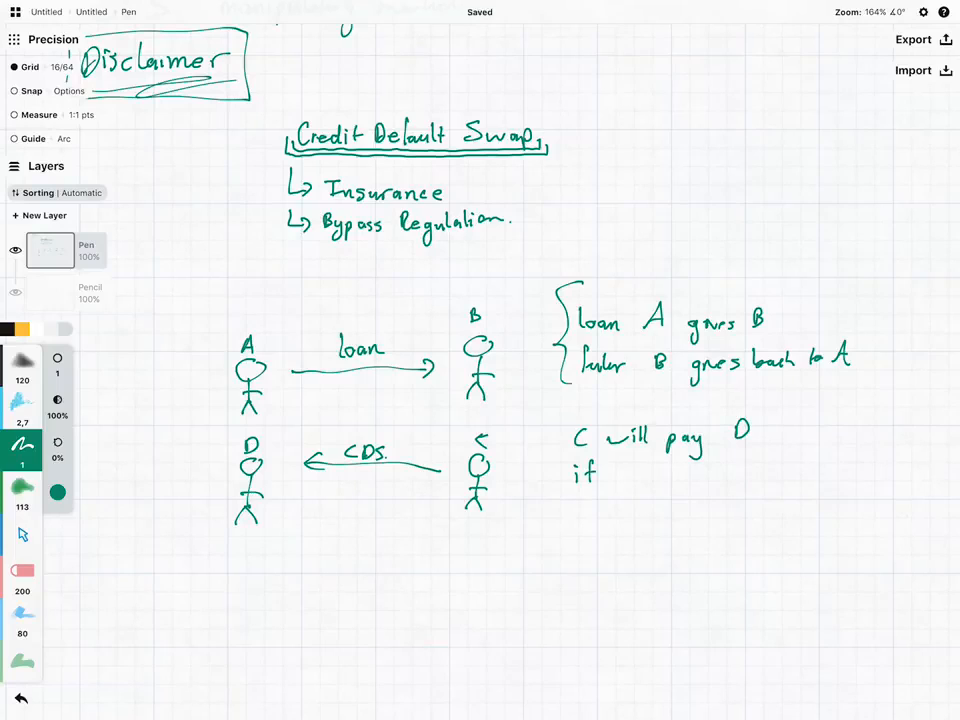
pyautogui.moveTo(615, 475); pyautogui.dragTo(700, 475)
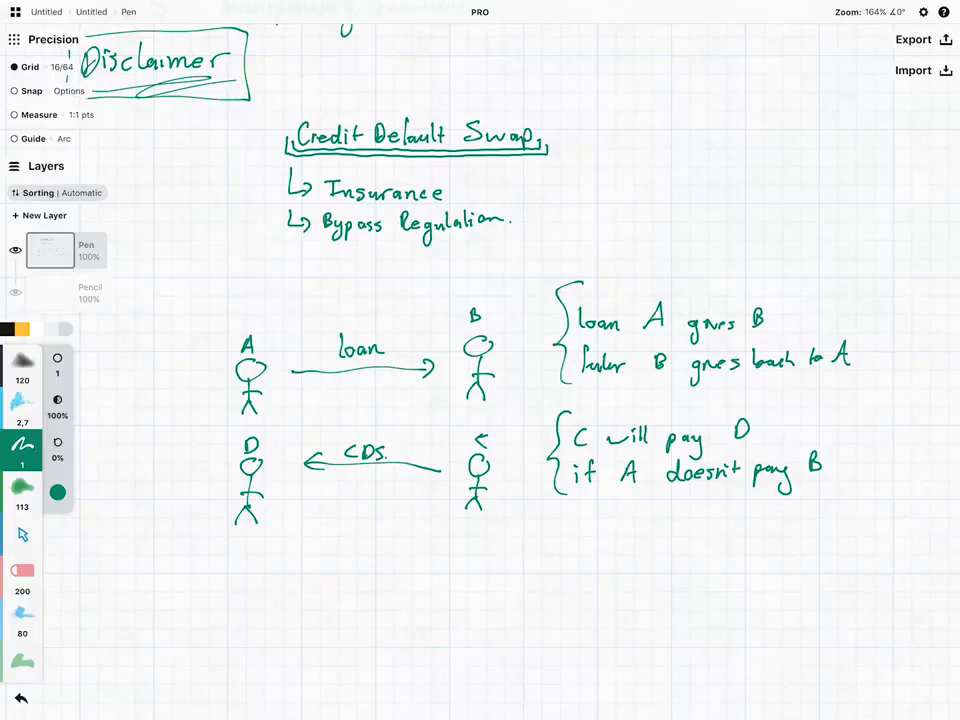
# Write 'Speculators' and circled 'Hedge Credit Risk', box figure D and brace A with D
pyautogui.moveTo(210, 295); pyautogui.dragTo(210, 555)
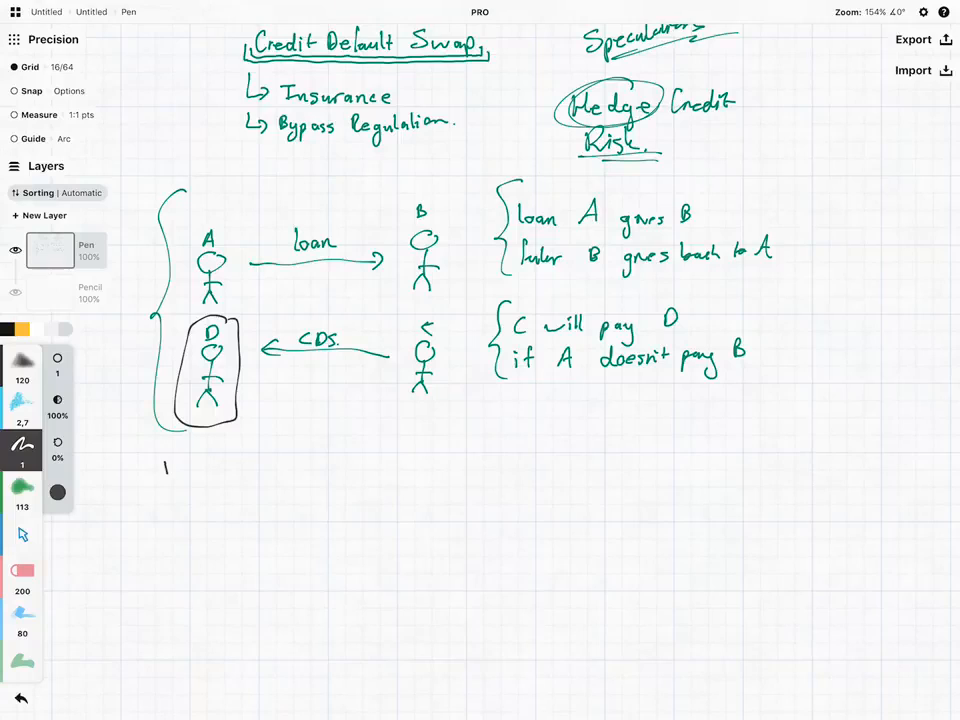
# Label the braced group 'Blackstone.', box A, B and C with Lenders, Struggling Company, 3rd Party Person
pyautogui.moveTo(160, 465); pyautogui.dragTo(225, 460)
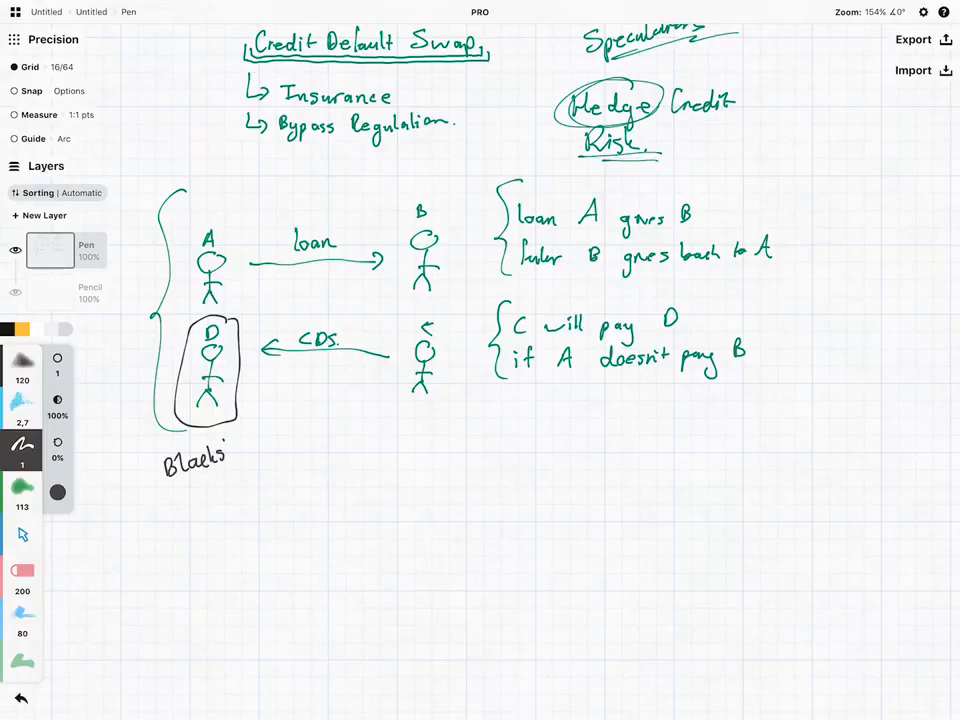
pyautogui.write('stone.')
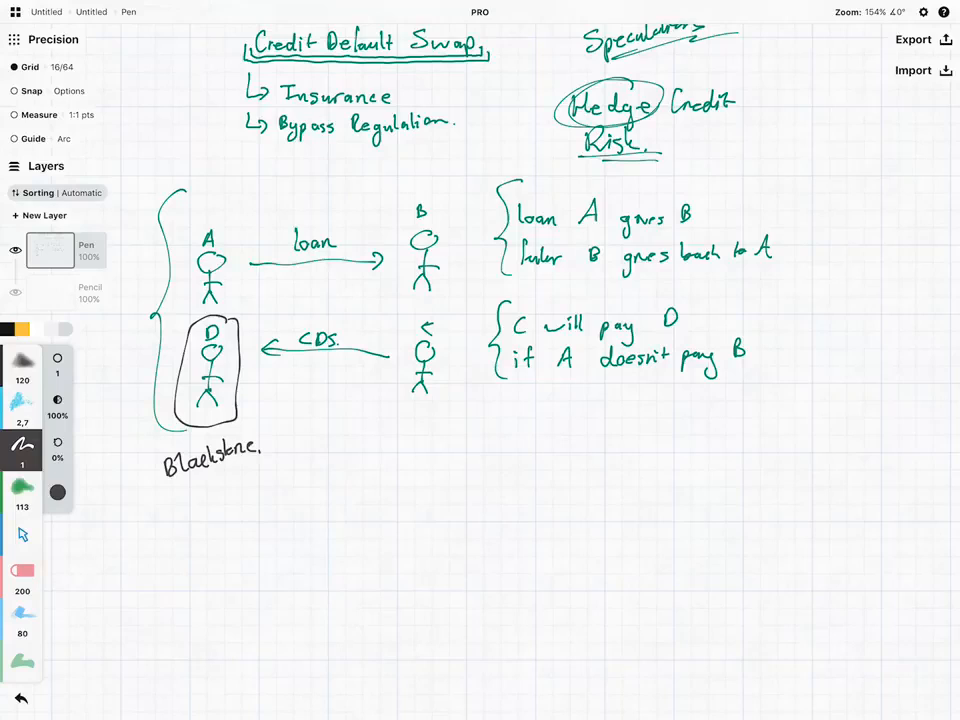
pyautogui.moveTo(400, 315); pyautogui.dragTo(445, 420)
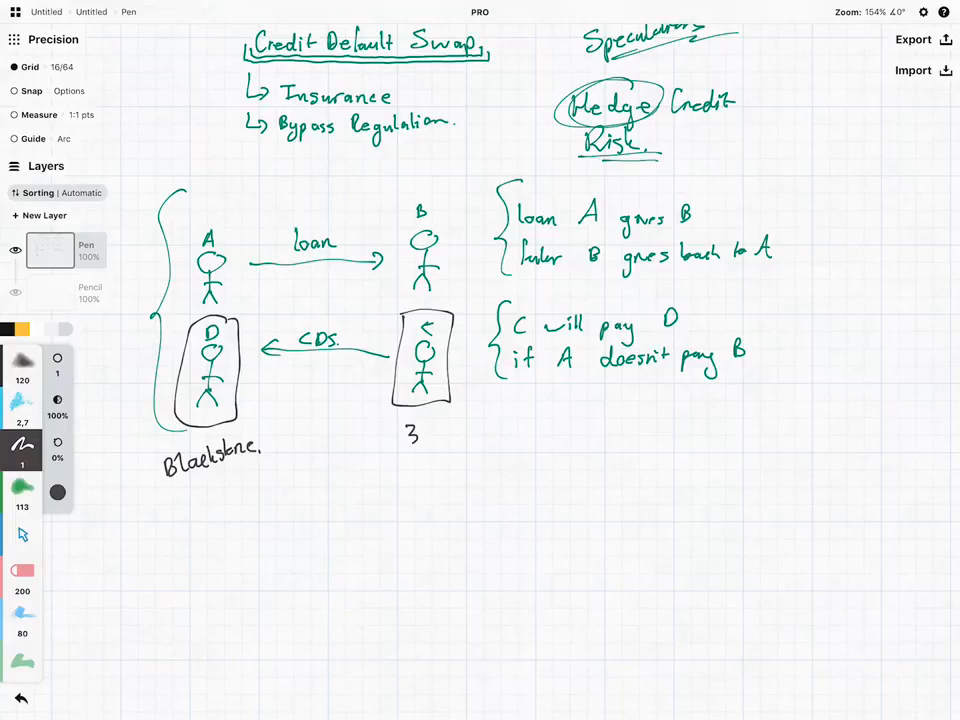
pyautogui.write('3rd Party')
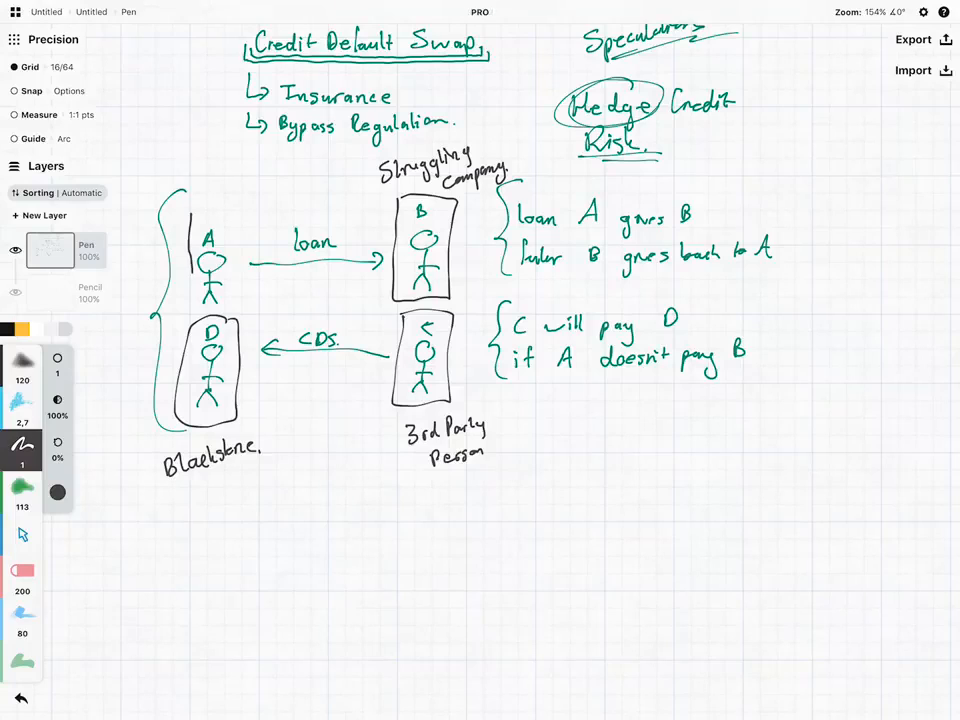
pyautogui.moveTo(185, 215); pyautogui.dragTo(228, 305)
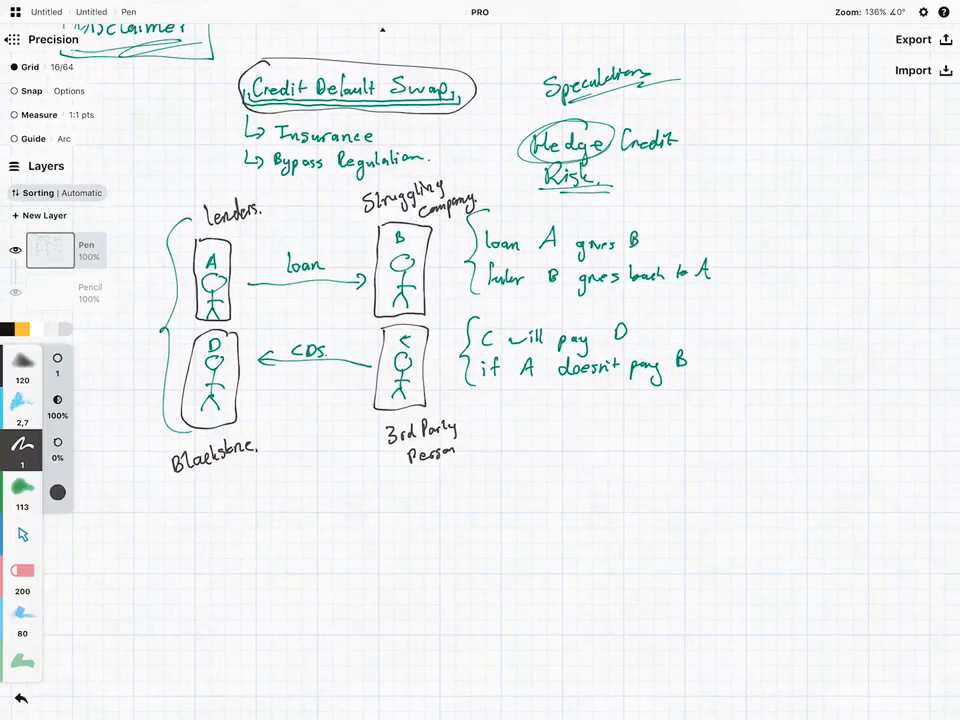
# Write the 'if B repay' heading with underlined Winners and Losers columns
pyautogui.write('if')
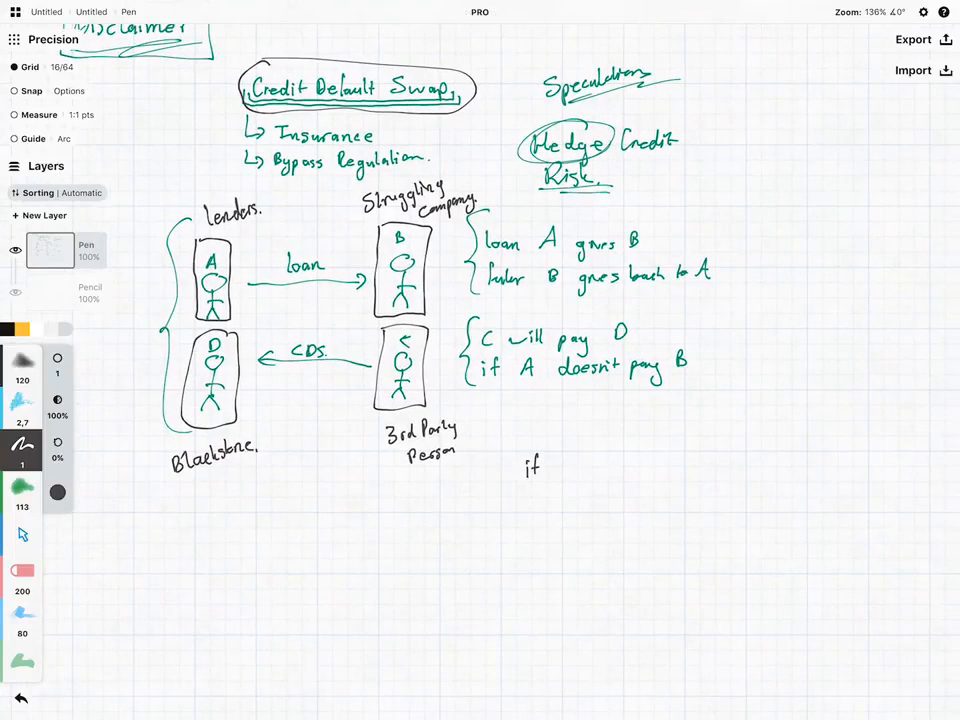
pyautogui.write('B')
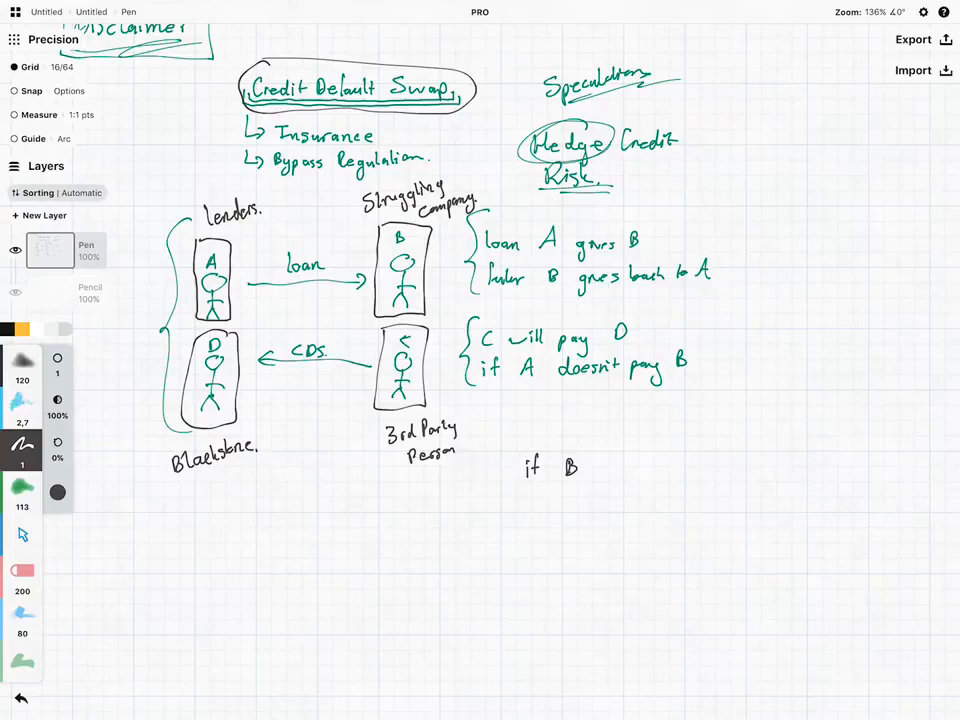
pyautogui.write('repays.')
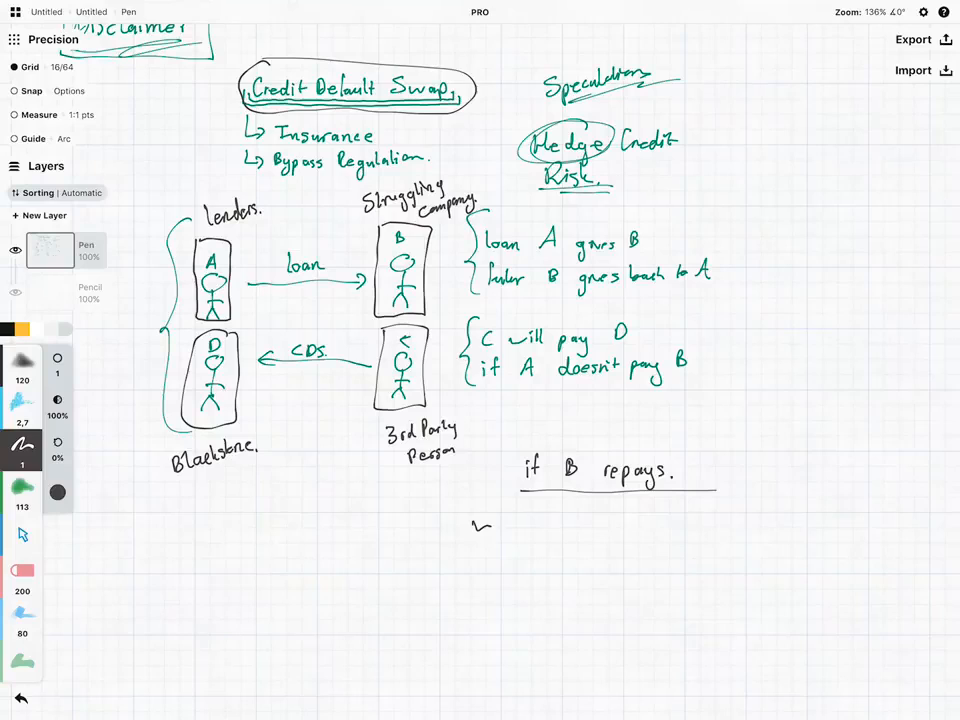
pyautogui.write('winners')
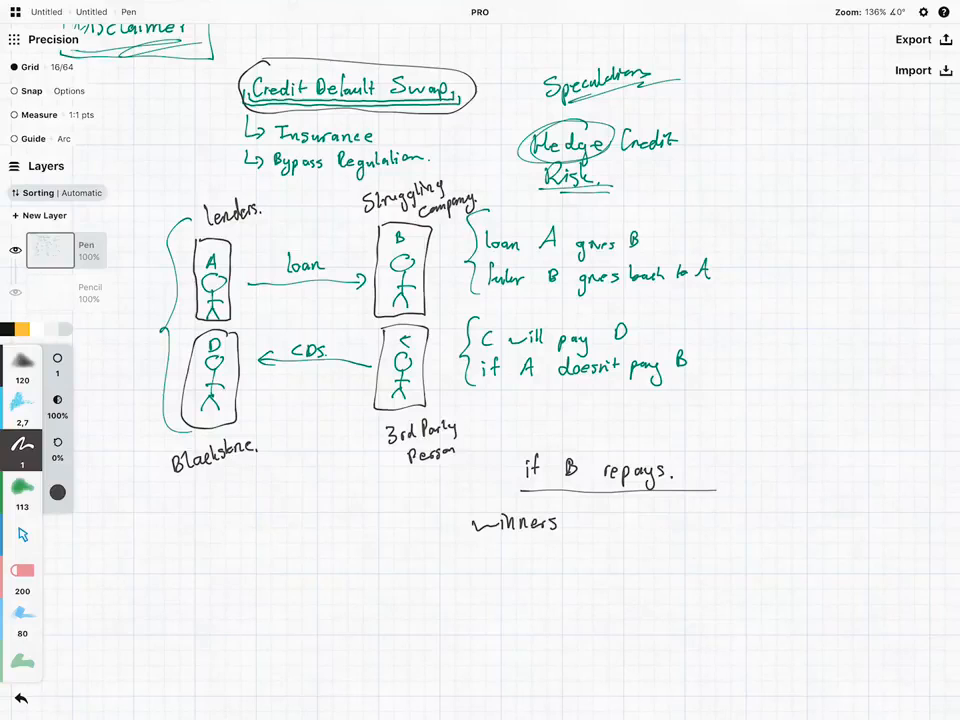
pyautogui.write('Losers')
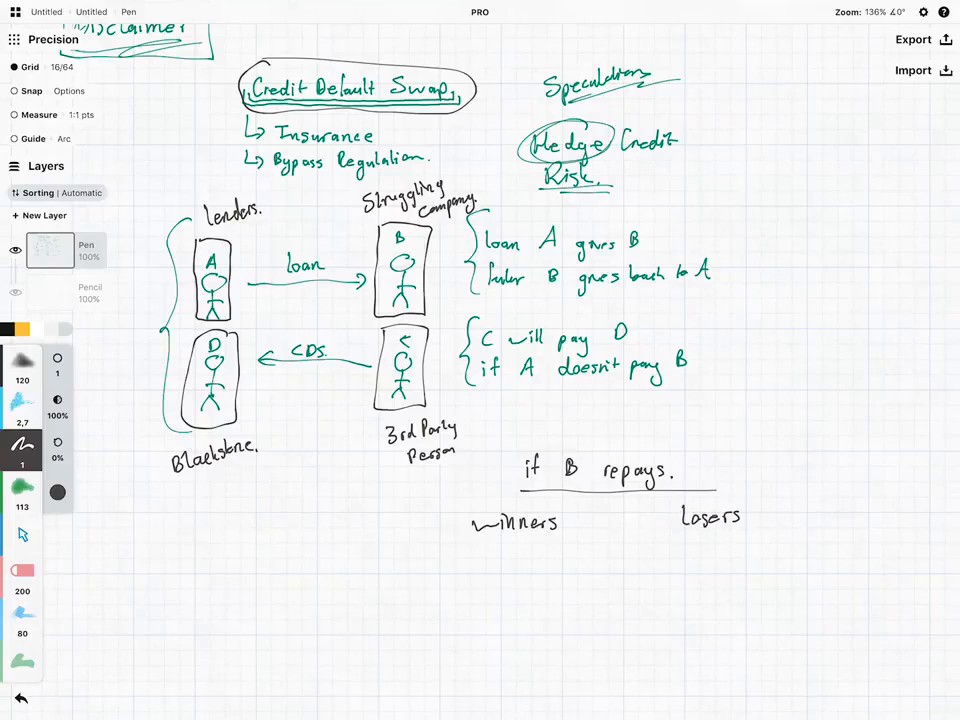
pyautogui.moveTo(680, 530); pyautogui.dragTo(755, 530)
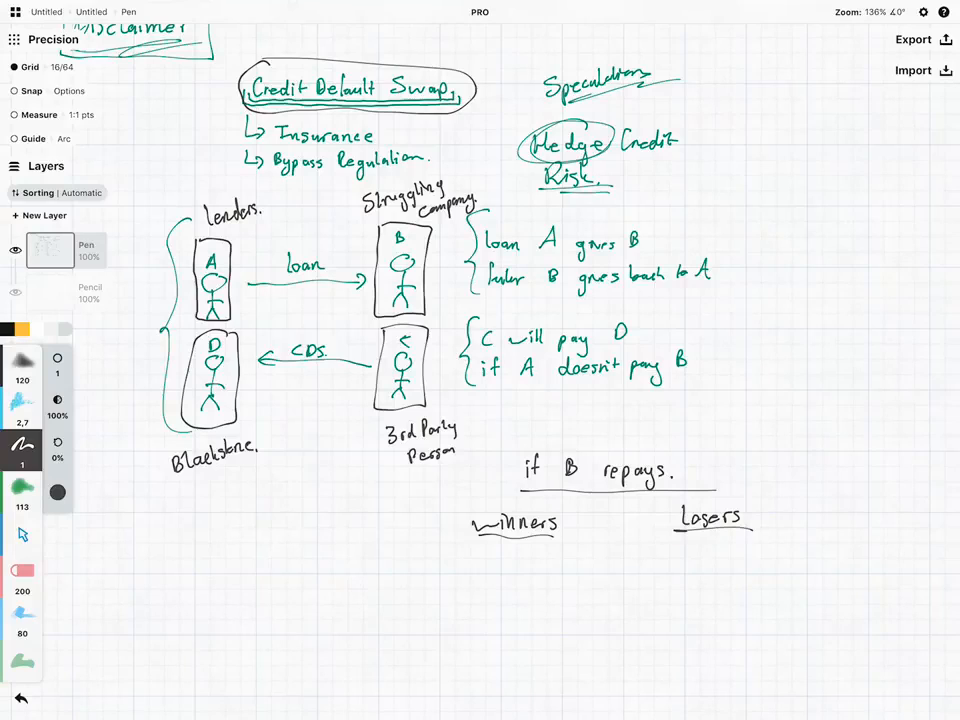
# List Lenders and 3rd Party as winners and Blackstone as loser in the repay case
pyautogui.write('lenr')
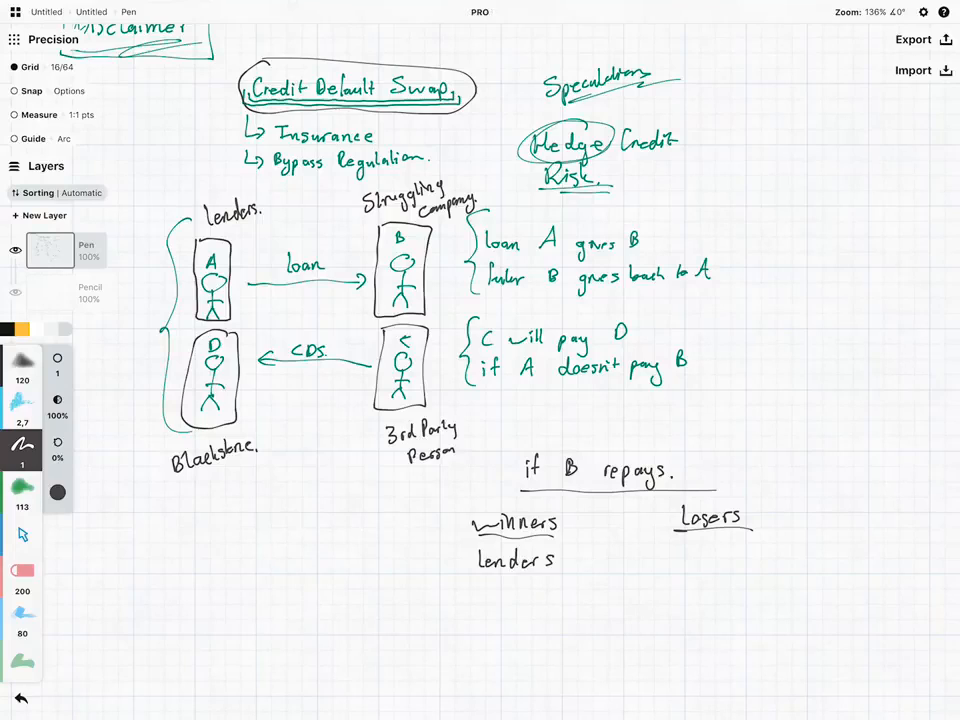
pyautogui.write('3rd')
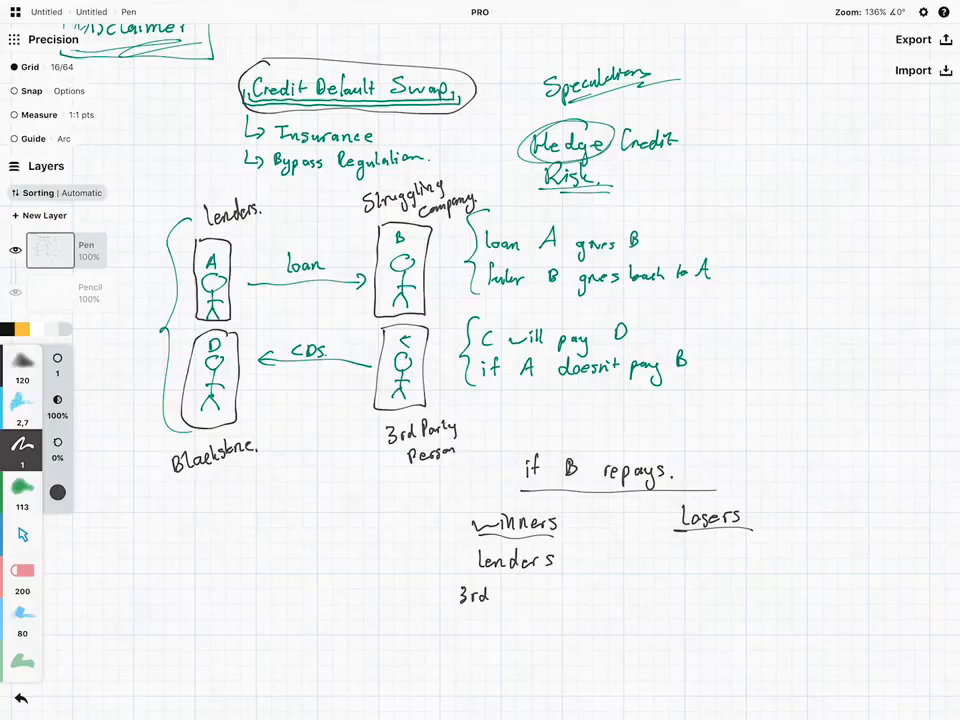
pyautogui.write('Party.')
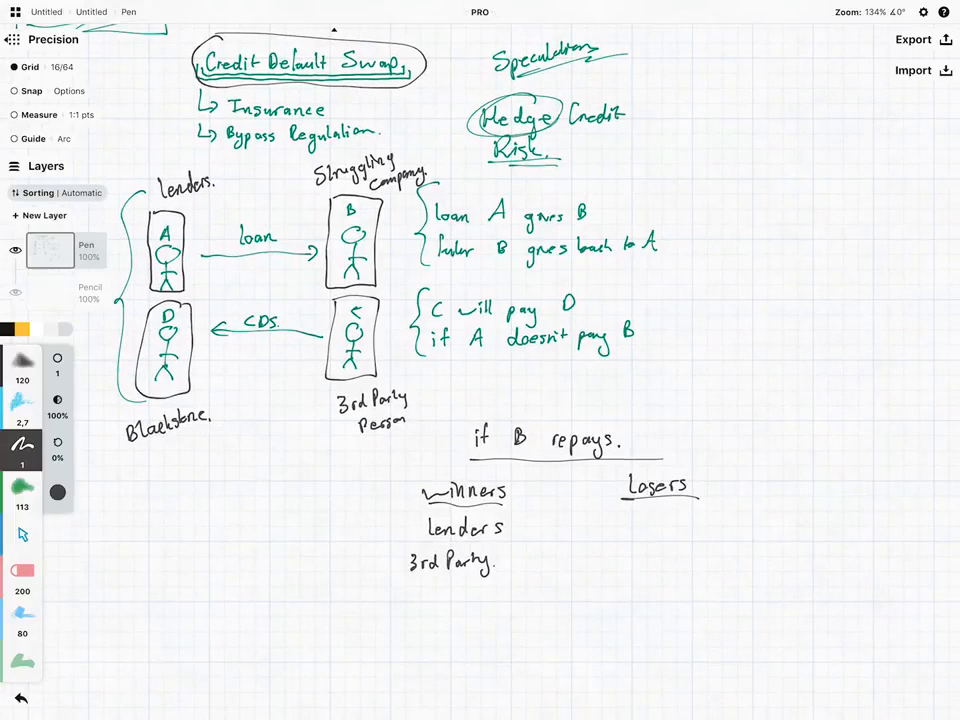
pyautogui.write('Black-')
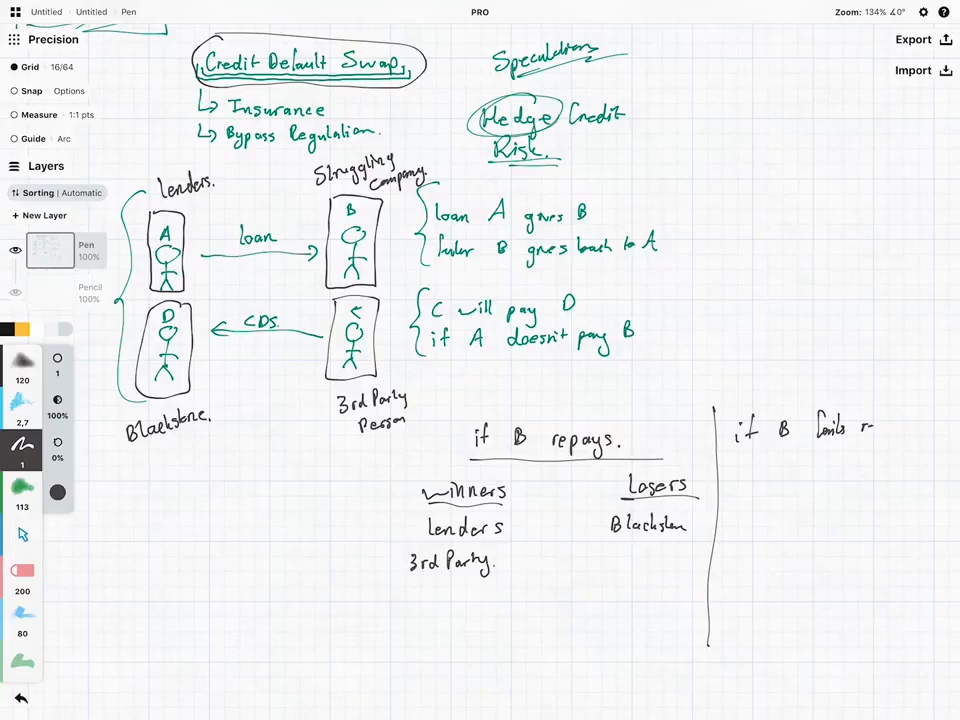
# Write the 'if B fails repay' case with Blackstone winning and Lenders, 3rd Party, Struggling Company losing
pyautogui.moveTo(860, 428); pyautogui.dragTo(940, 440)
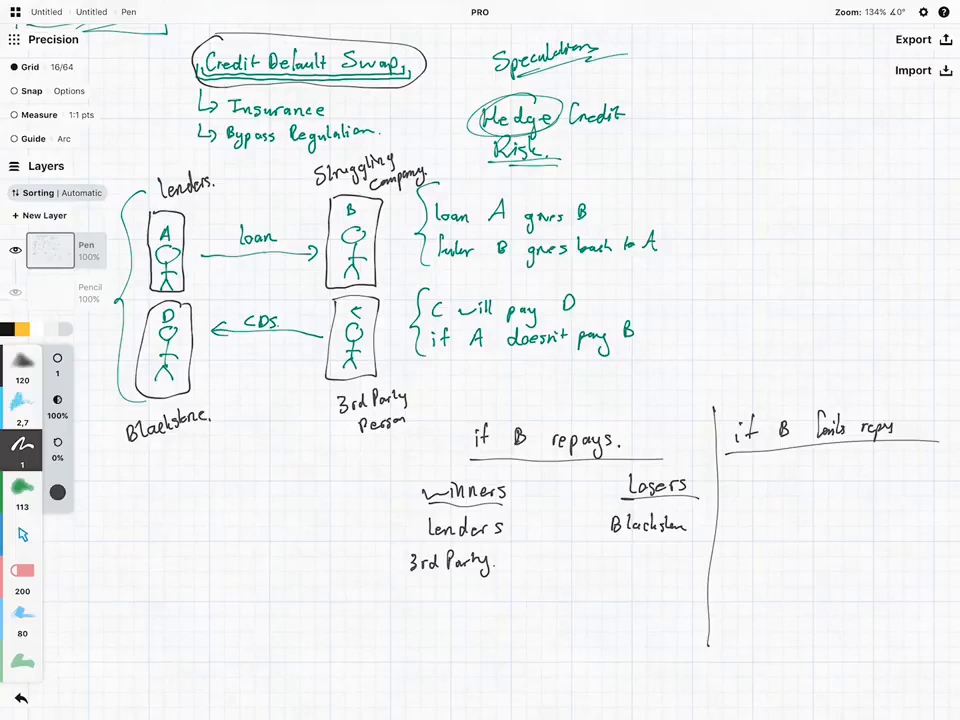
pyautogui.moveTo(725, 480); pyautogui.dragTo(800, 480)
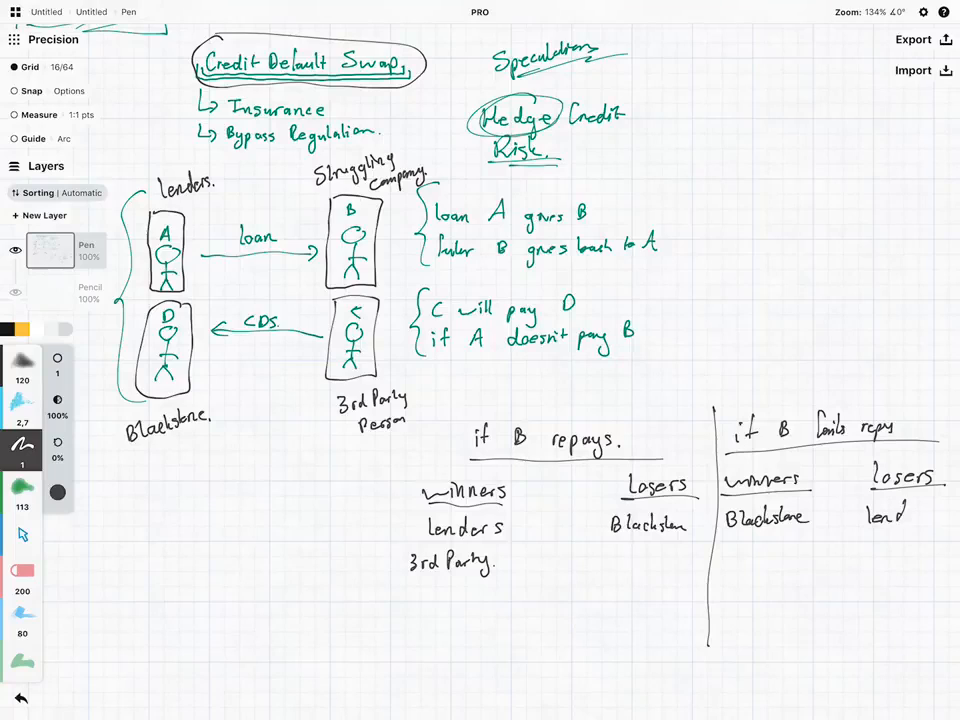
pyautogui.write('ers')
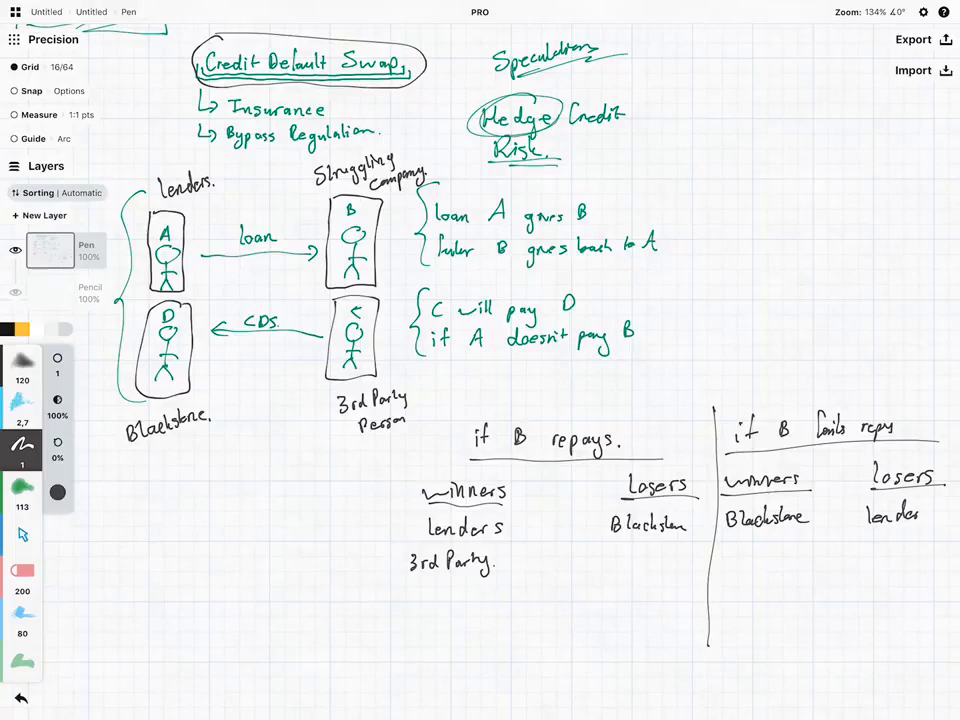
pyautogui.write('3rd')
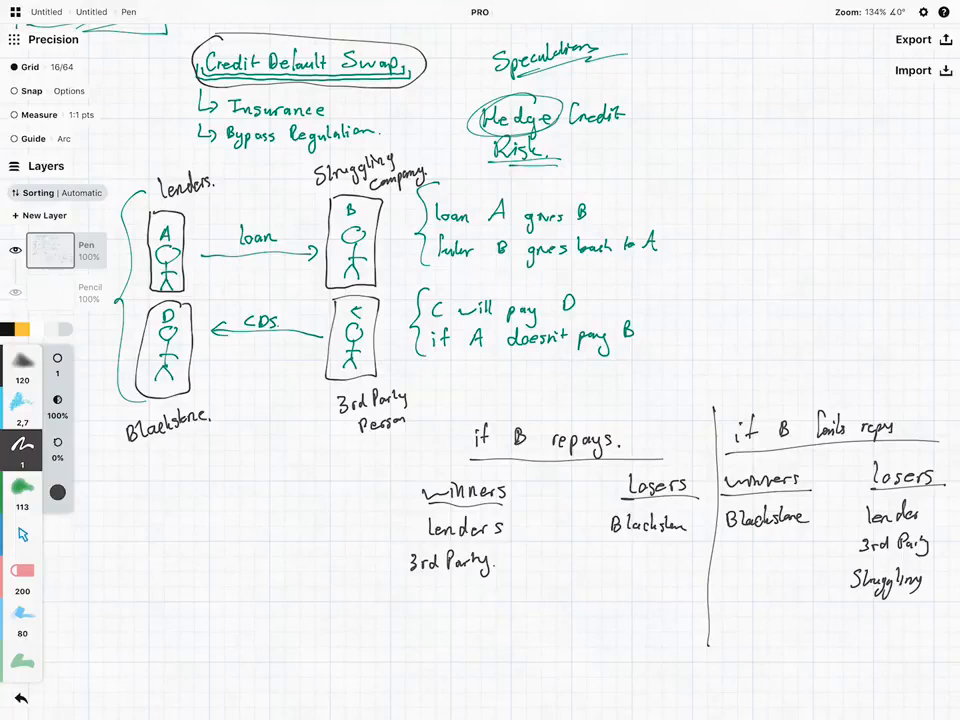
pyautogui.write('Struggling')
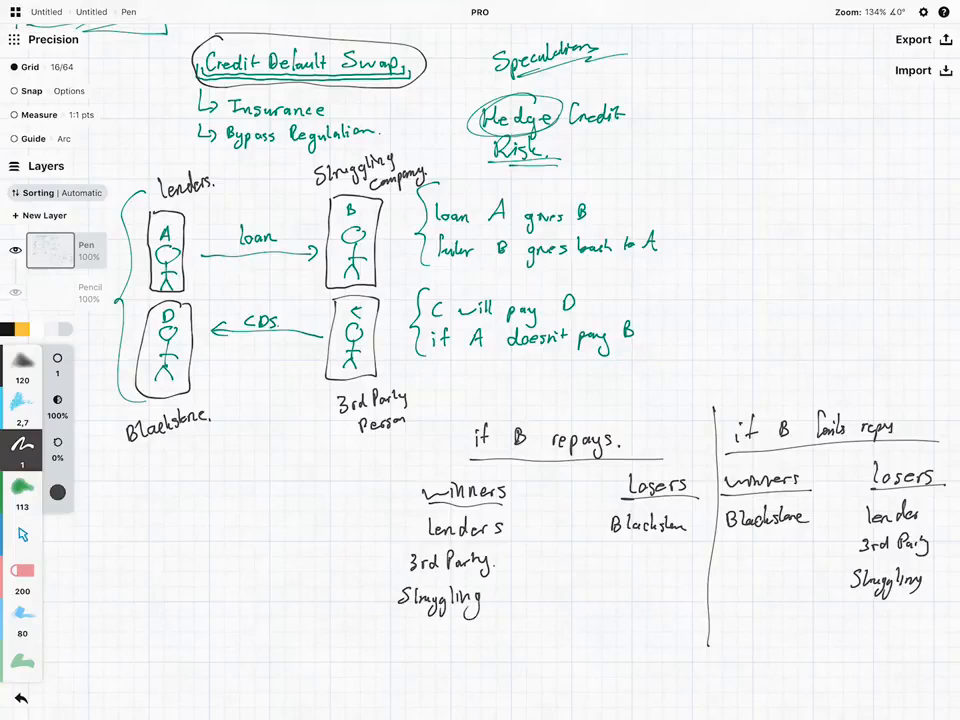
pyautogui.write('Compy')
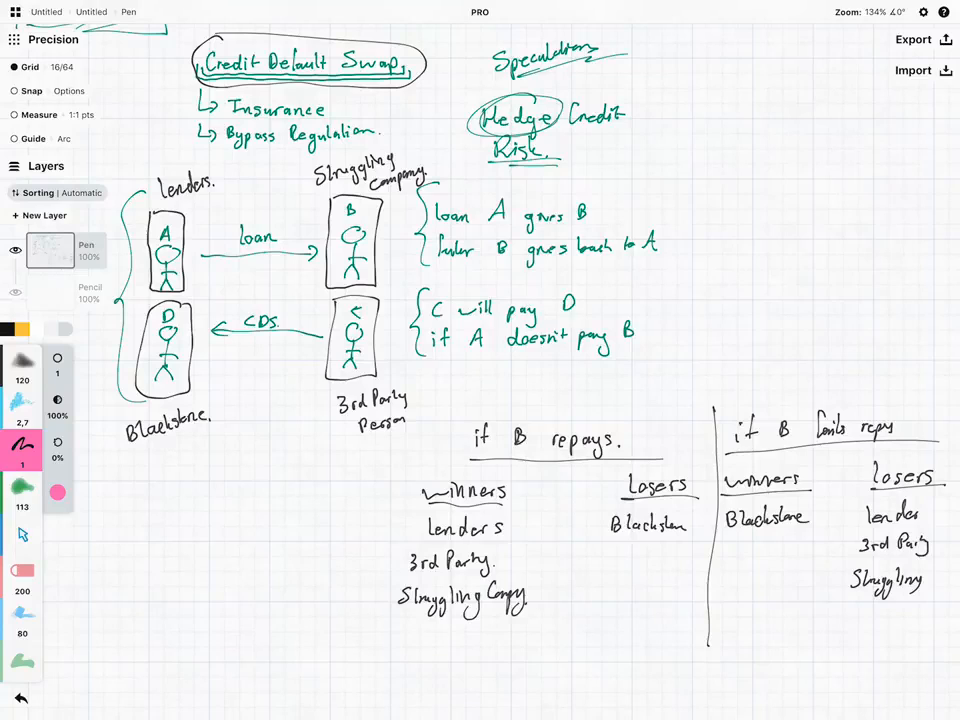
# In pink, box Blackstone, link it to the circled Struggling Company and draw an arrow rightward toward 'Manipulate'
pyautogui.moveTo(125, 300); pyautogui.dragTo(200, 405)
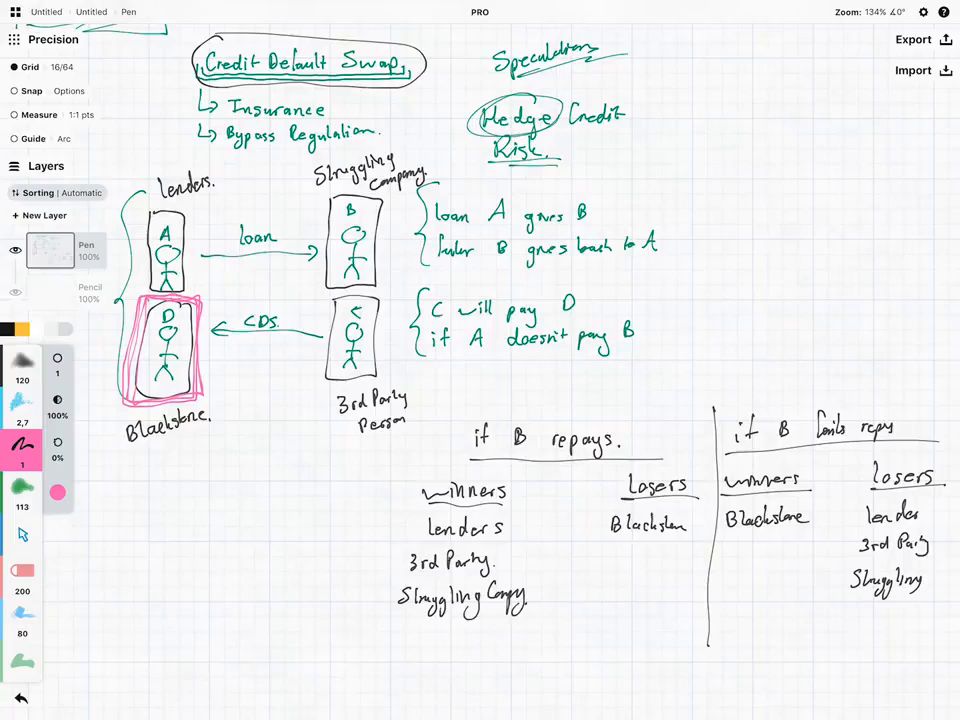
pyautogui.moveTo(190, 300); pyautogui.dragTo(330, 215)
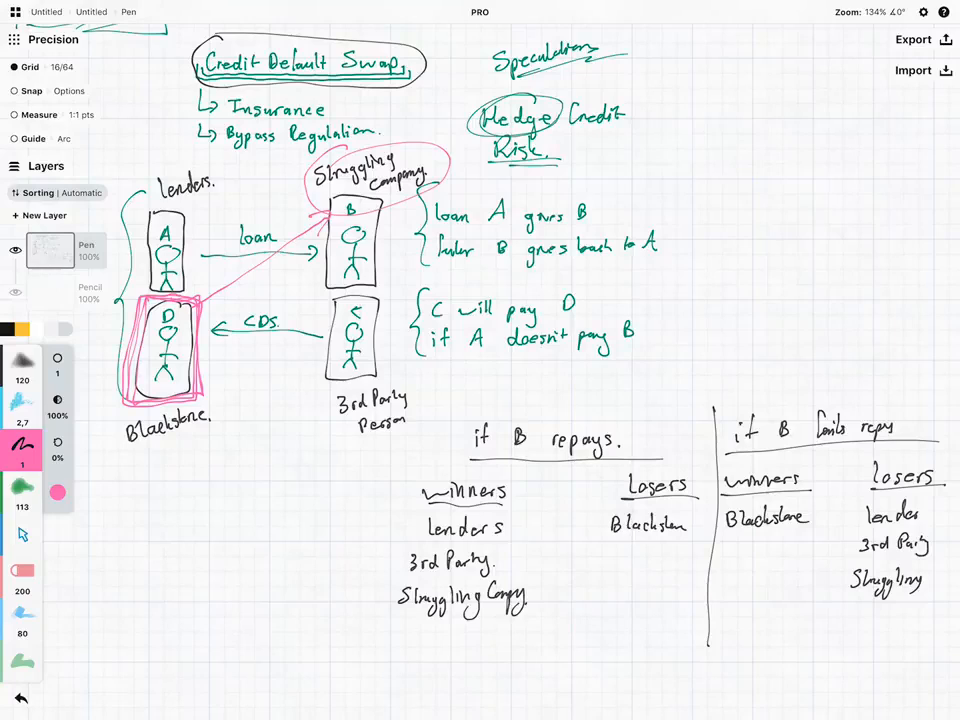
pyautogui.moveTo(455, 172); pyautogui.dragTo(720, 160)
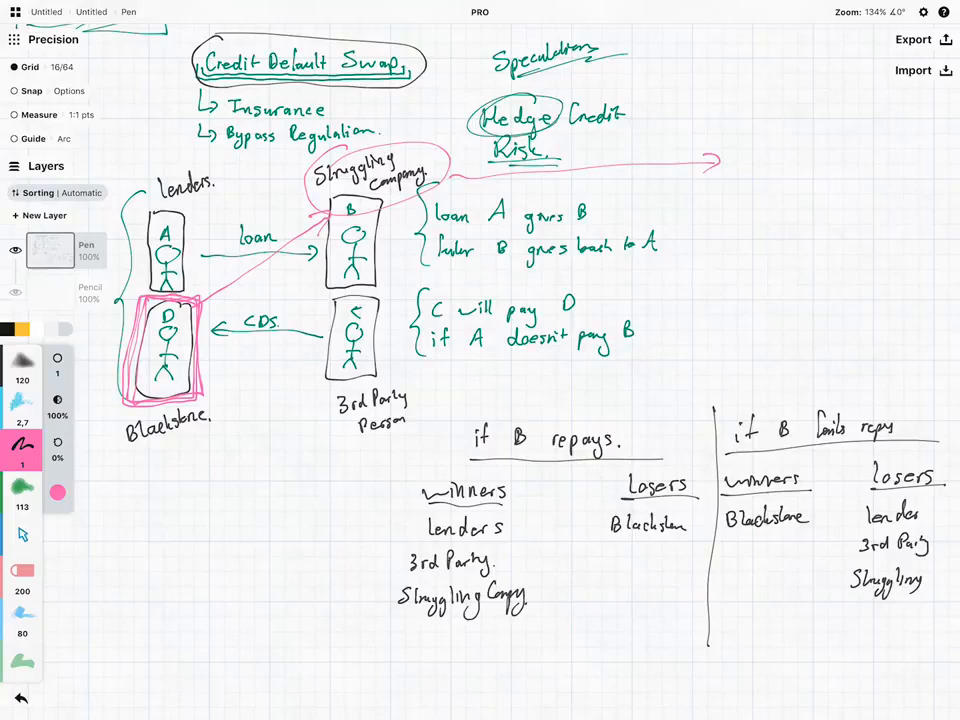
pyautogui.write('Mar')
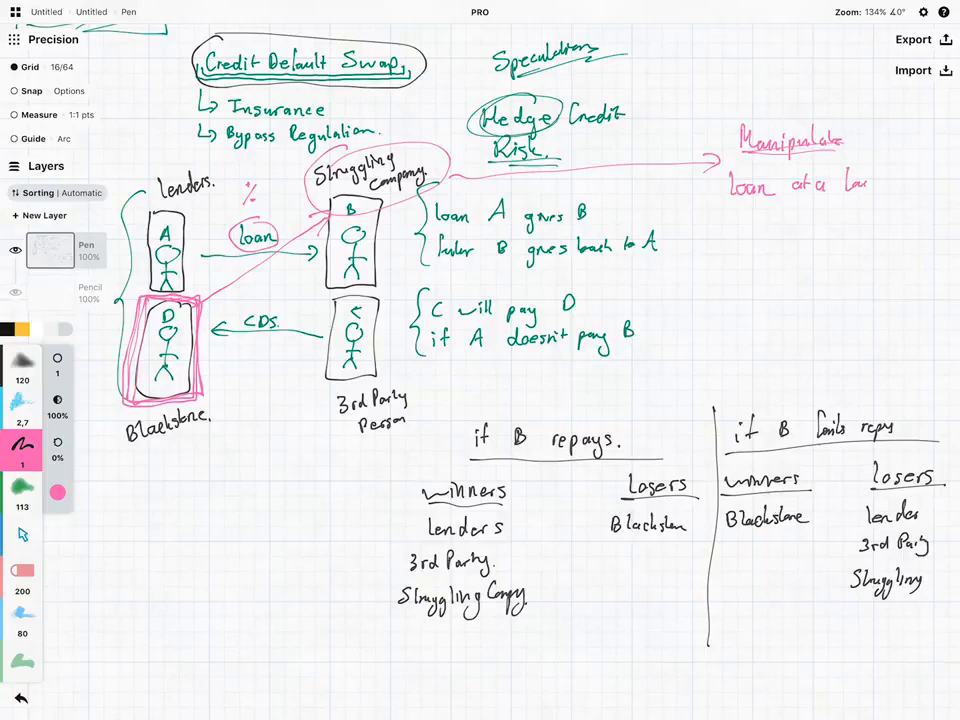
# Write pink notes 'loan at a lower interest rate', underlined 'Conditions' and 'Trigger Default Loan.'
pyautogui.write('rate')
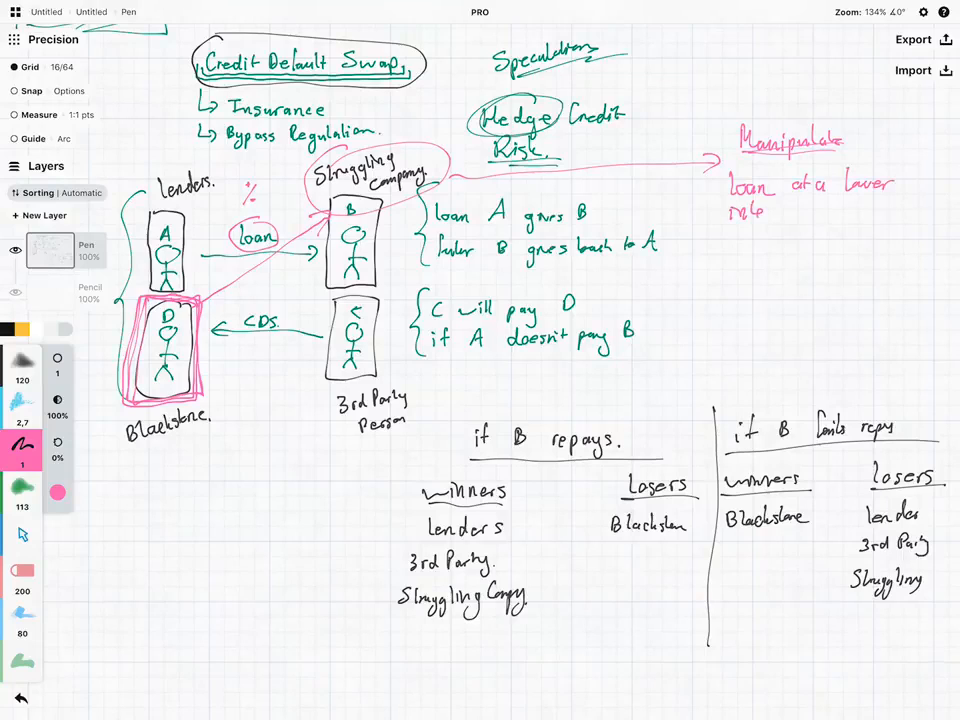
pyautogui.write('nterest rat')
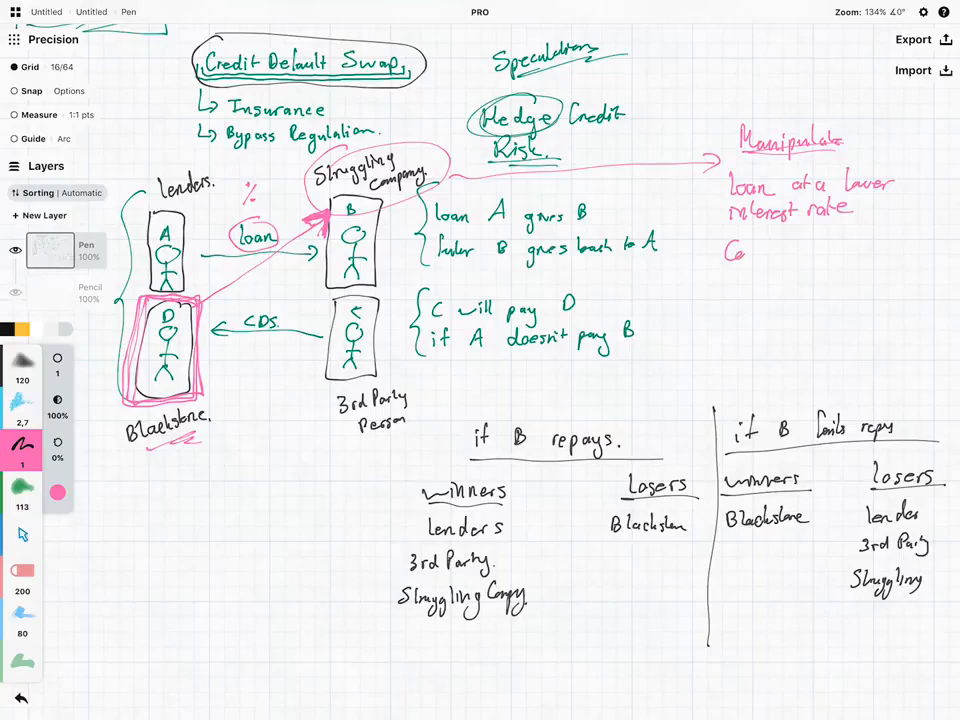
pyautogui.write('Conditions')
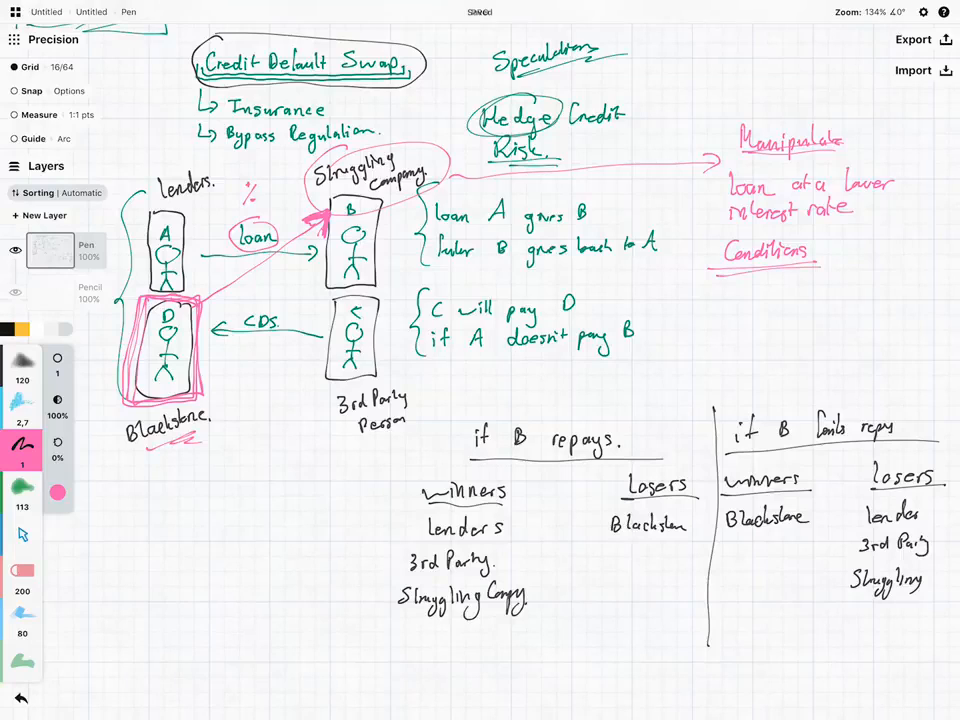
pyautogui.write('Trigger')
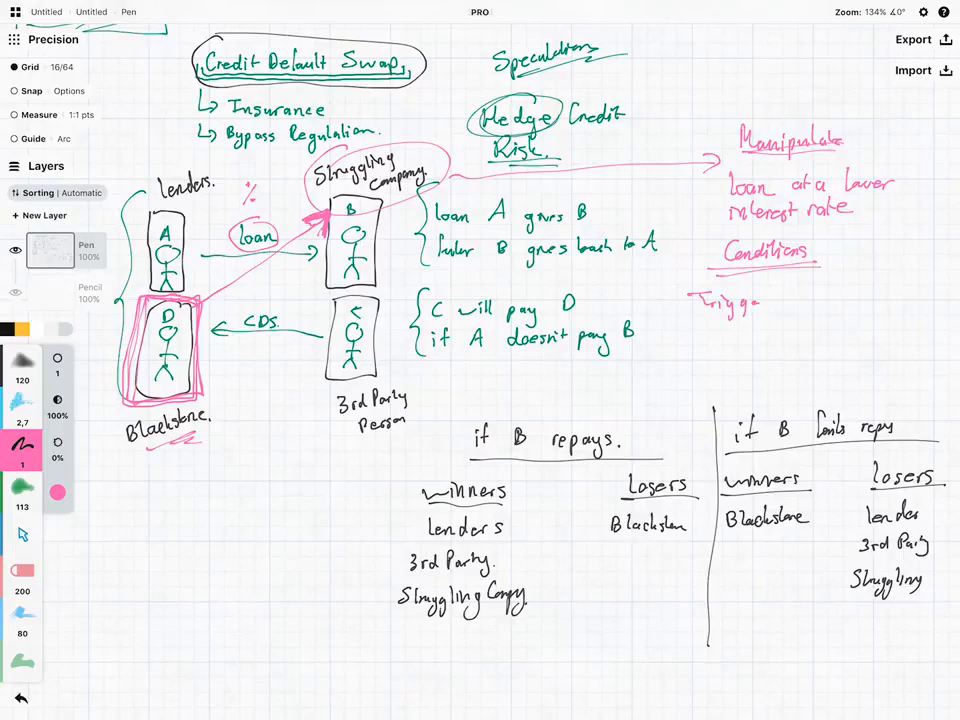
pyautogui.write('Delault loan.')
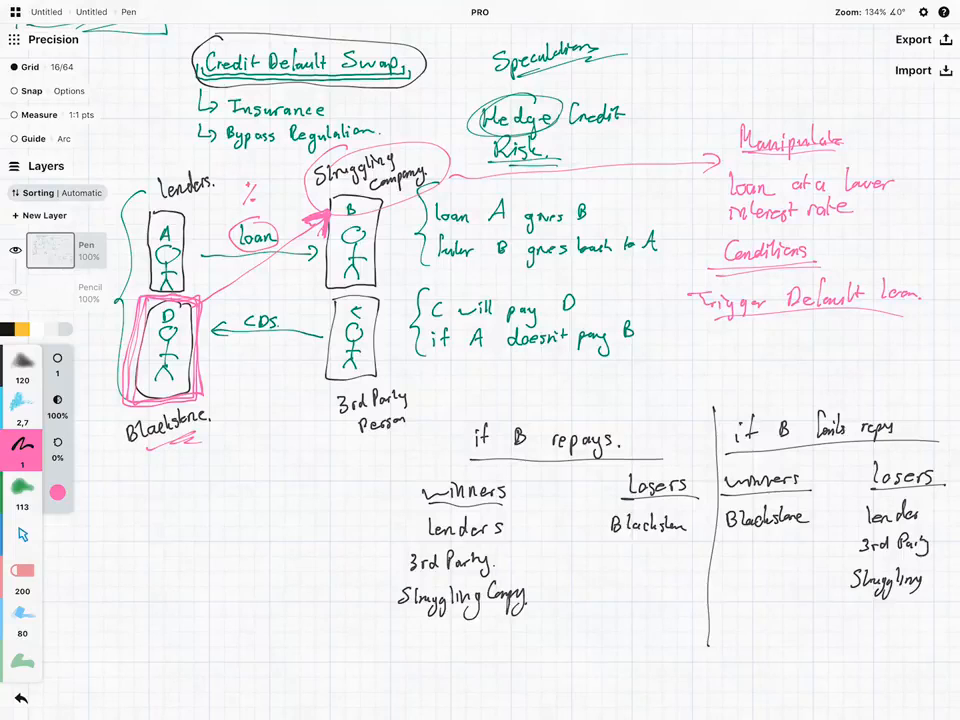
# Circle 'Struggling Company' in pink within the Winners list of the repay case
pyautogui.scroll(-3)
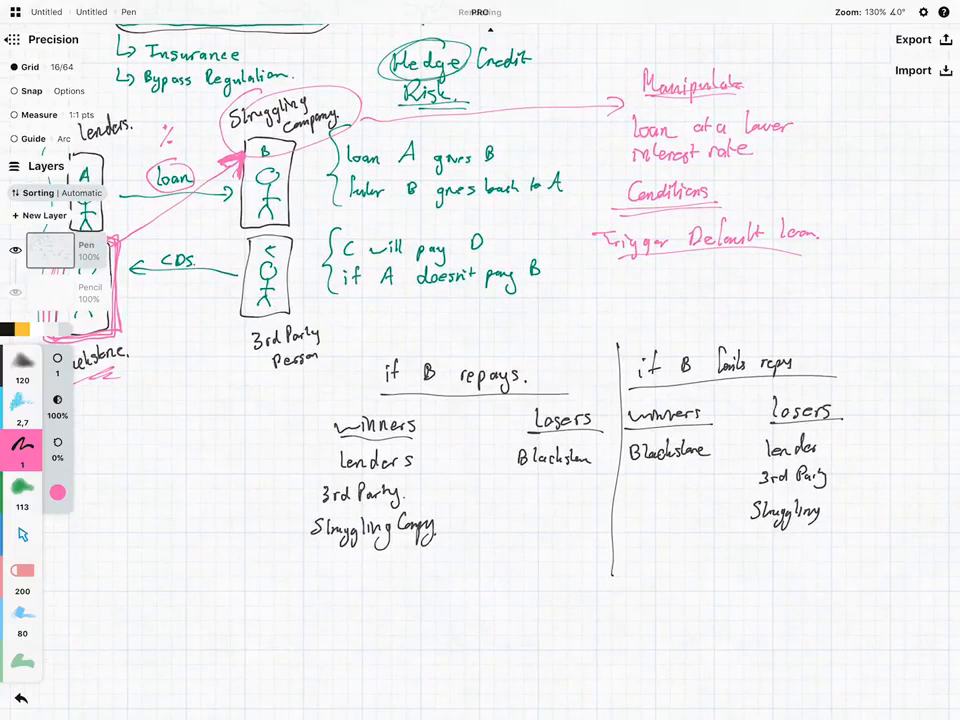
pyautogui.moveTo(310, 530); pyautogui.dragTo(460, 530)
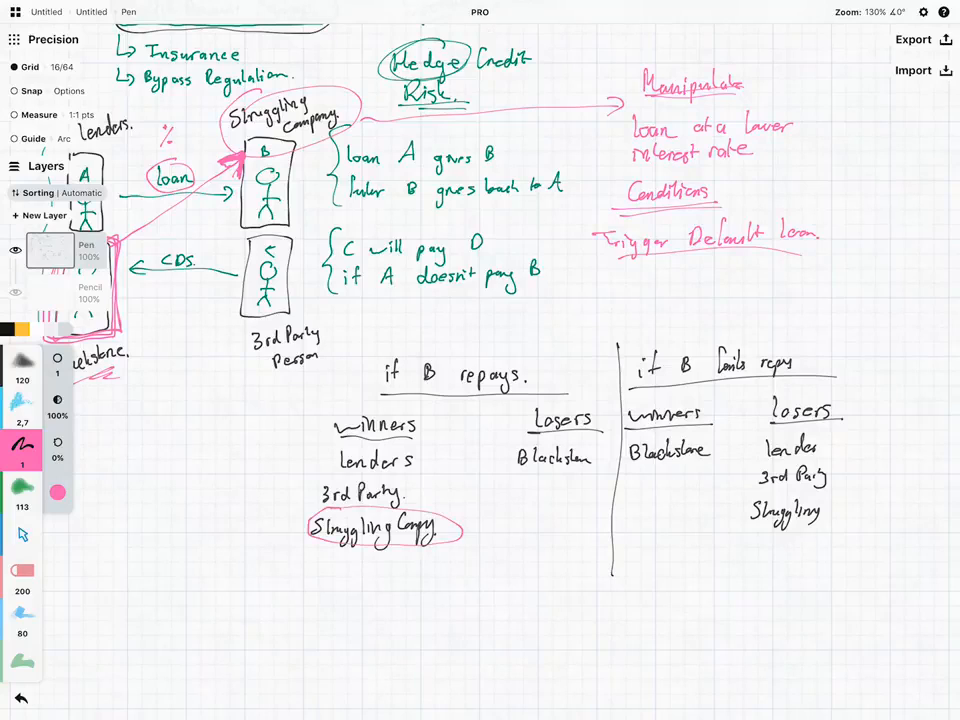
pyautogui.moveTo(455, 533); pyautogui.dragTo(535, 490)
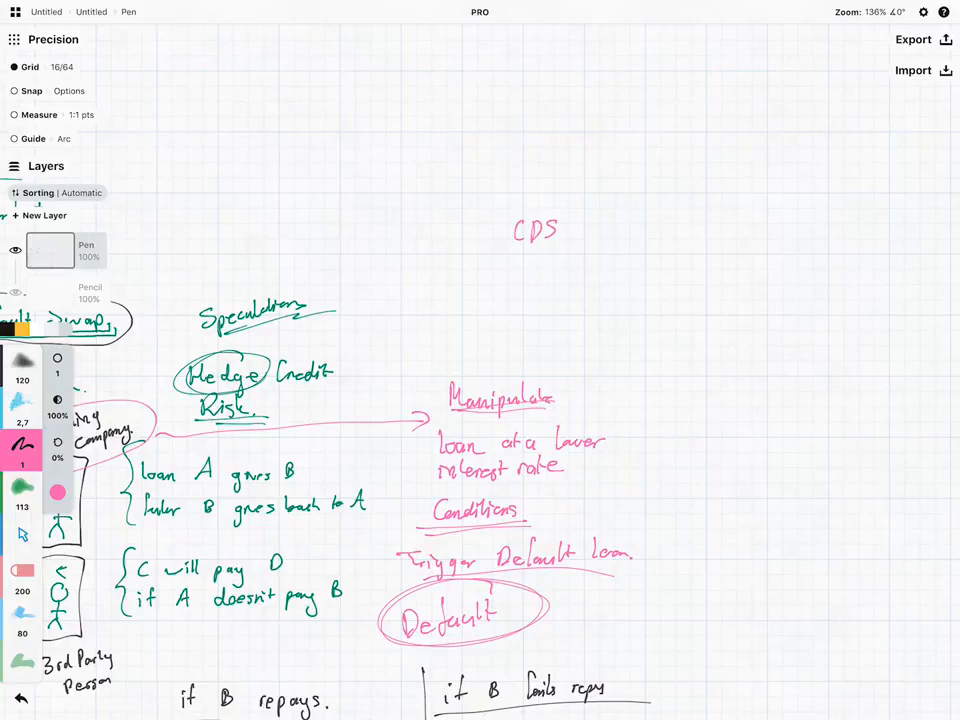
# Handwrite 'CDS → $100 000' and 'Default → $1 million' in pink in the upper-right blank area
pyautogui.moveTo(575, 228); pyautogui.dragTo(660, 228)
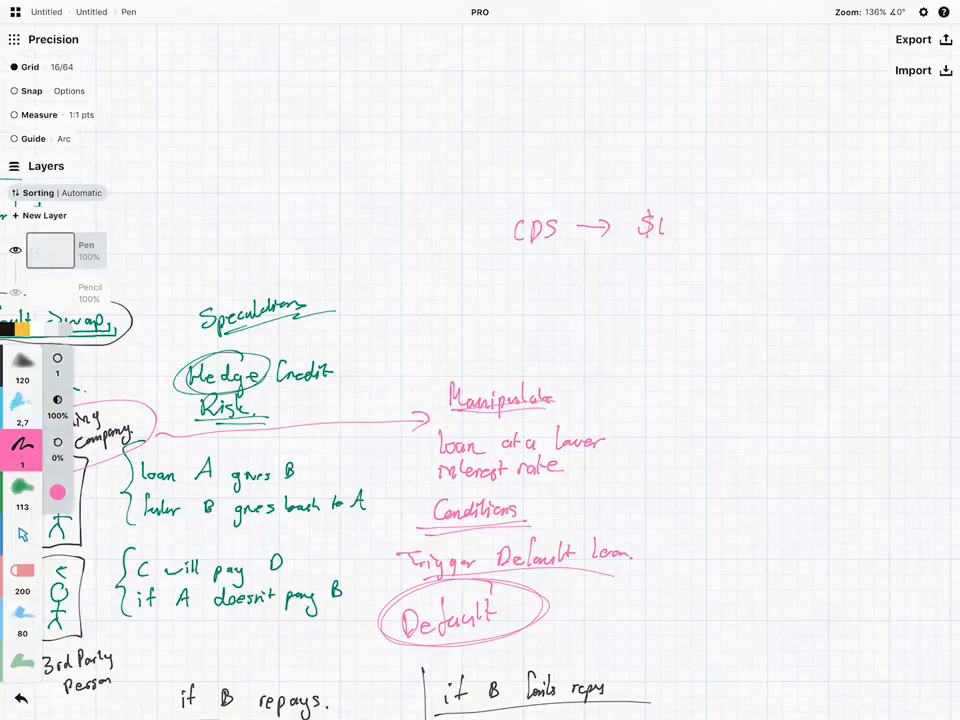
pyautogui.moveTo(660, 225); pyautogui.dragTo(745, 225)
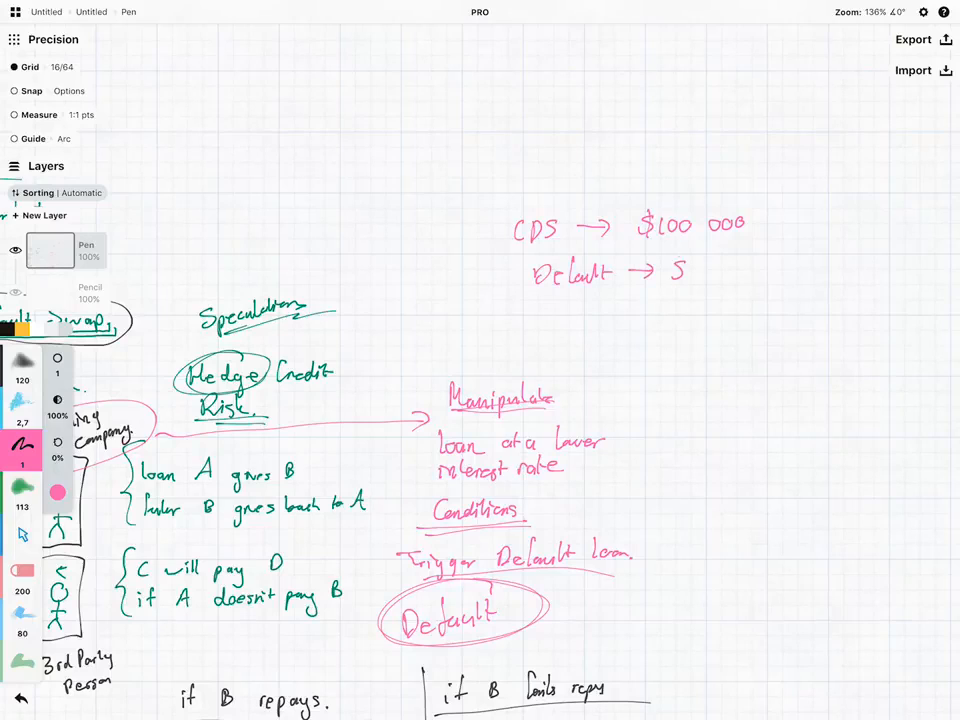
pyautogui.moveTo(670, 275); pyautogui.dragTo(740, 275)
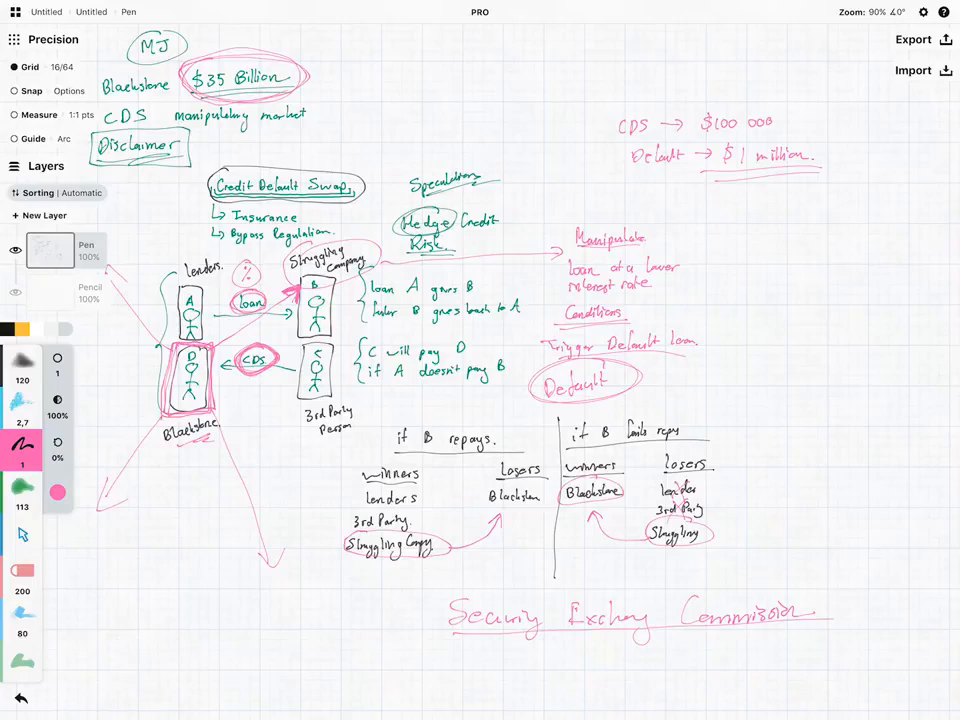
# Write 'Security Exchange Commission' in pink beneath the winners and losers tables
pyautogui.moveTo(460, 638); pyautogui.dragTo(810, 628)
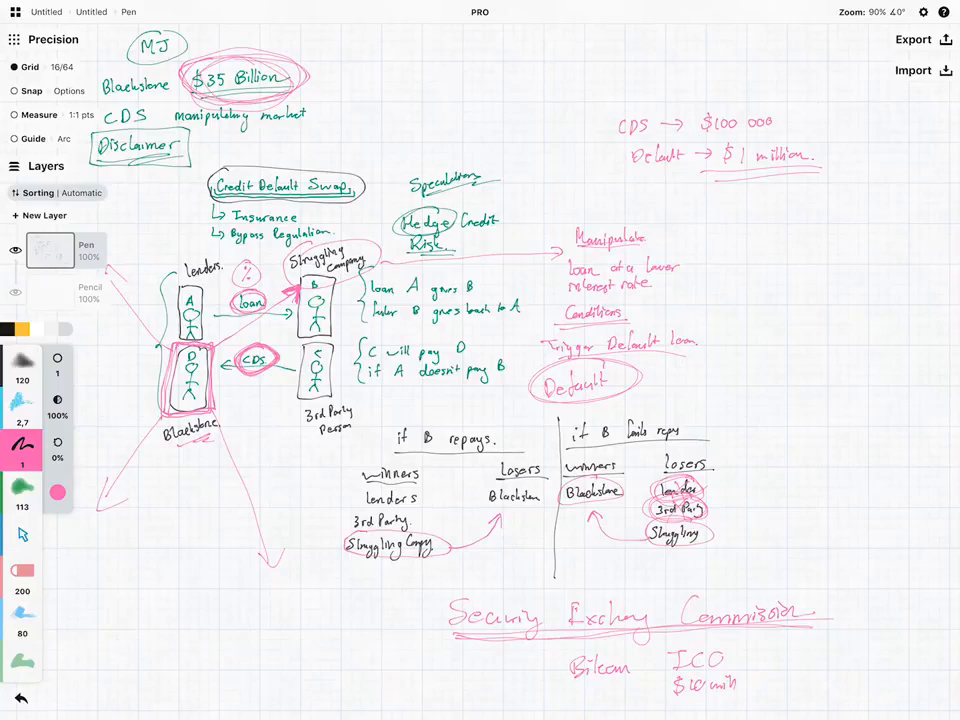
# Begin handwriting 'Ethics' in pink at the lower left below the Blackstone diagram
pyautogui.scroll(-3)
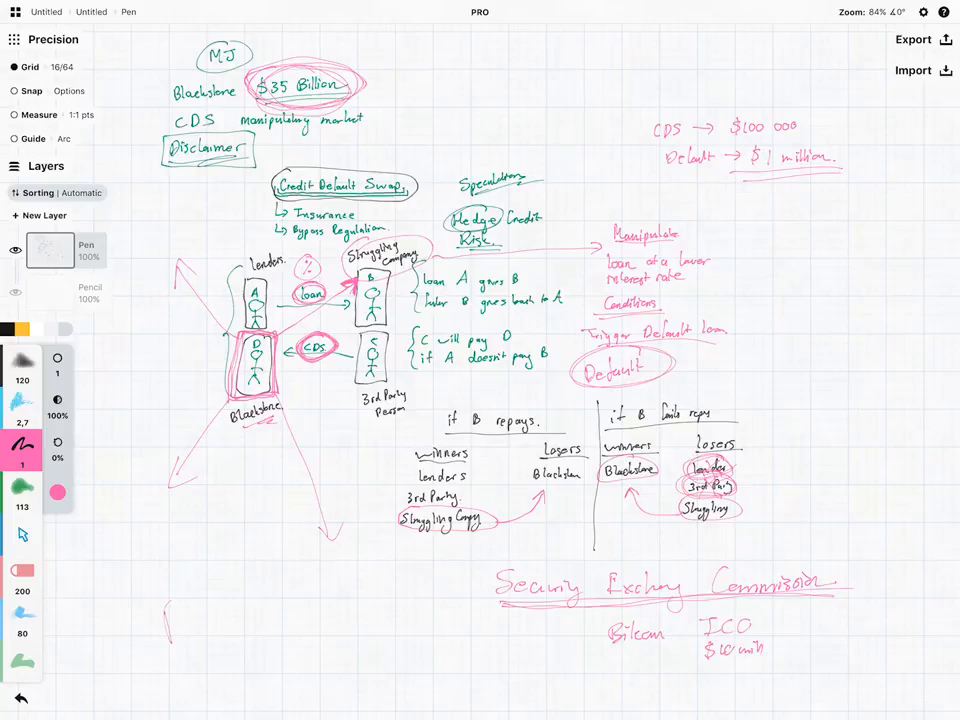
pyautogui.moveTo(170, 615); pyautogui.dragTo(270, 595)
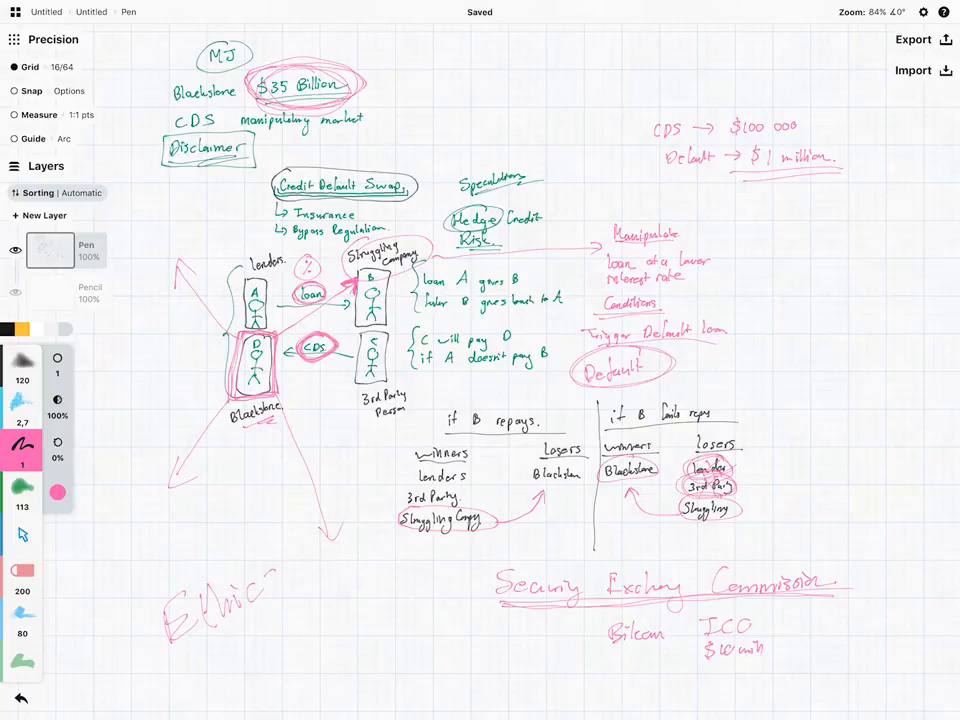